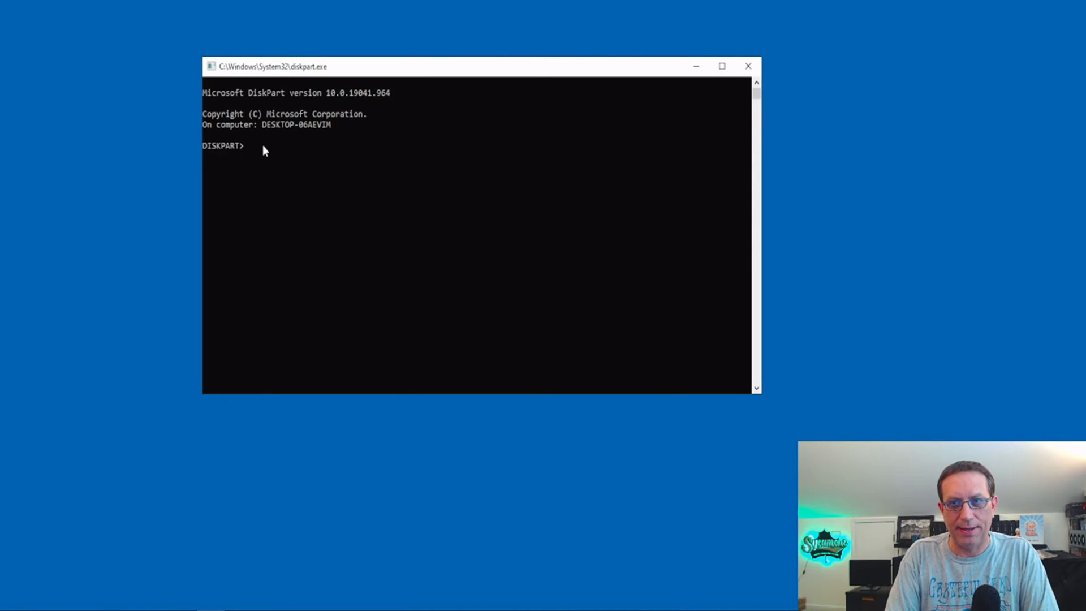
List the attached disks at the DISKPART prompt, revealing the 465 GB Disk 0 and 14 GB Disk 1
type("list disk")
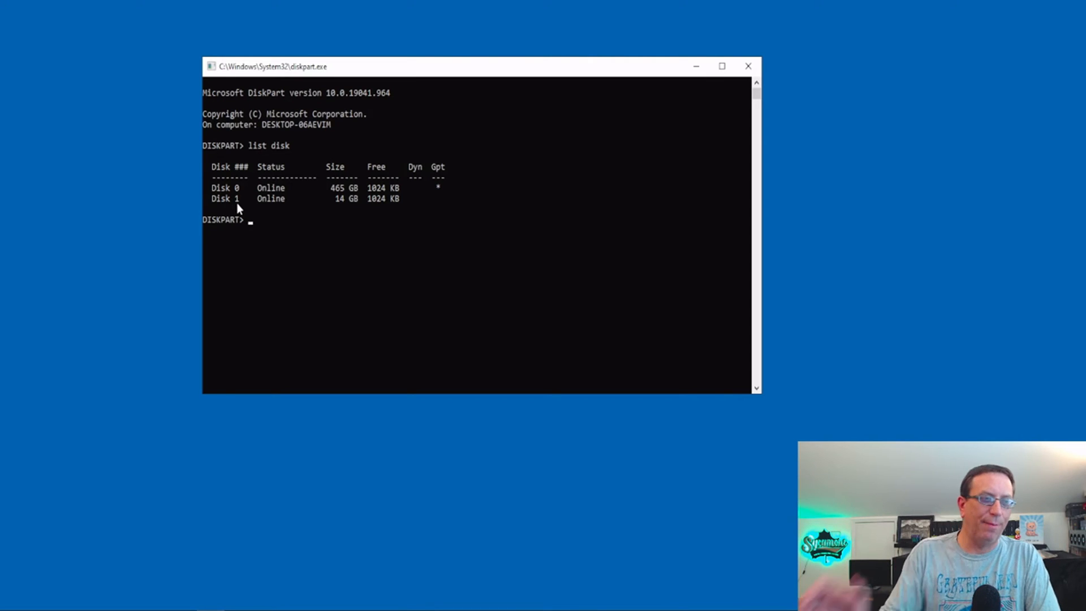
mouse_move(355, 185)
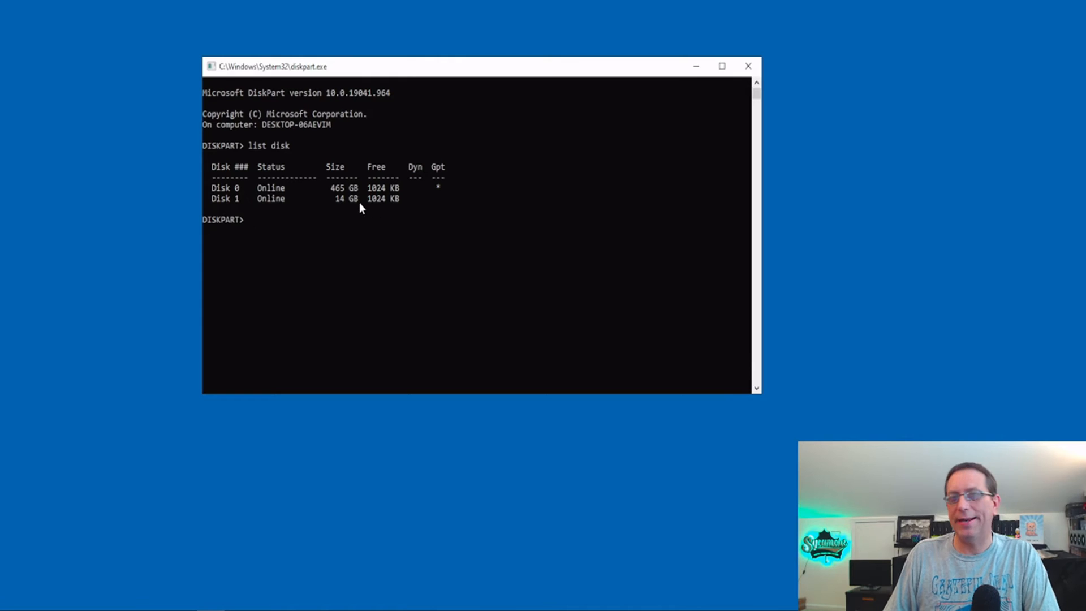
mouse_move(249, 206)
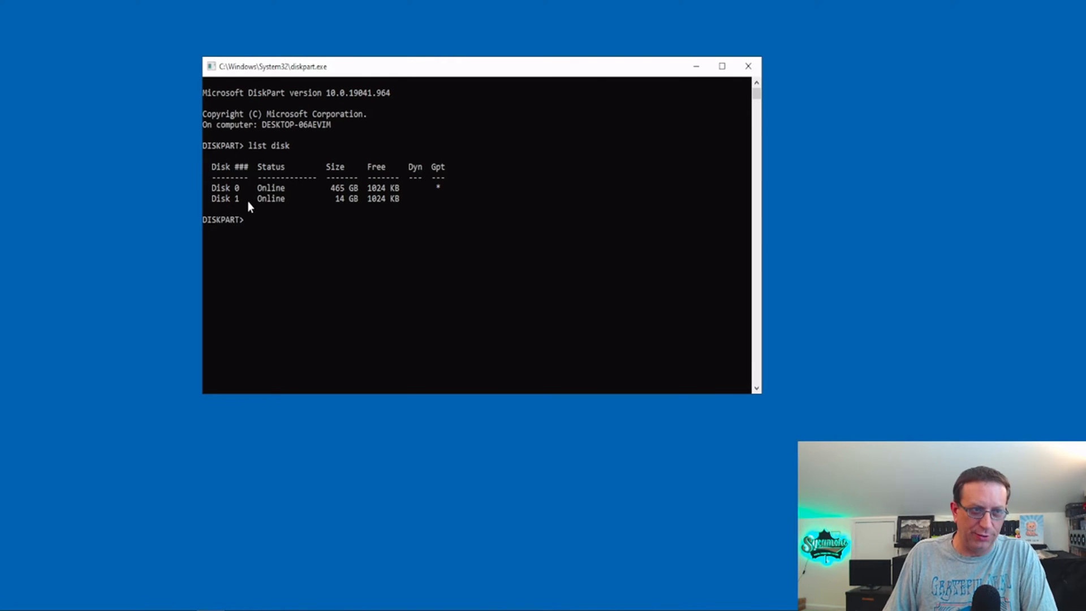
mouse_move(294, 211)
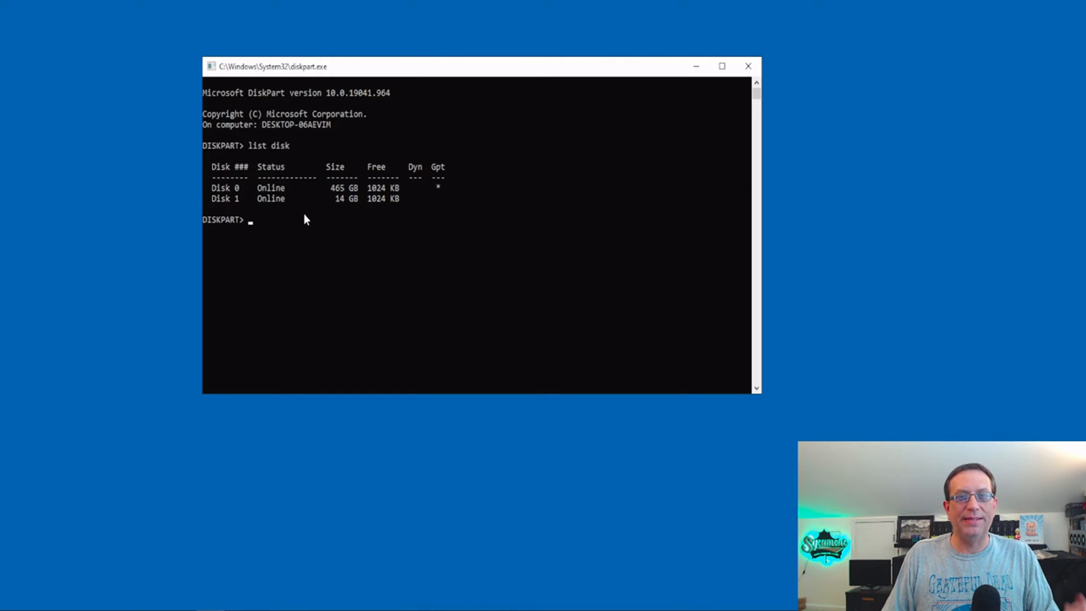
Select Disk 1 in DiskPart and clean it of all partitions
type("s")
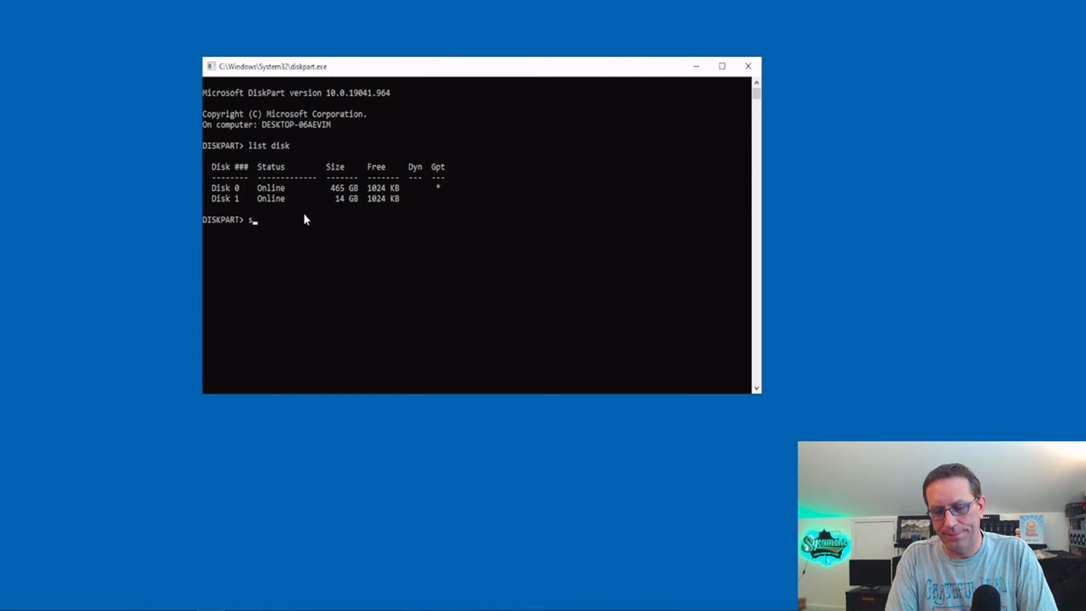
type("elect disk")
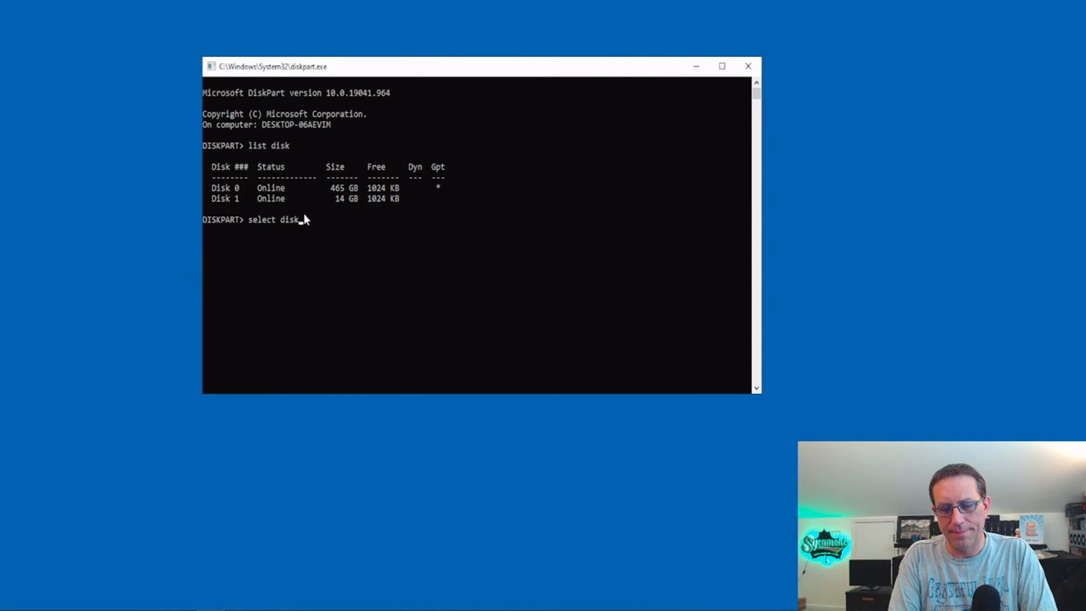
type("1")
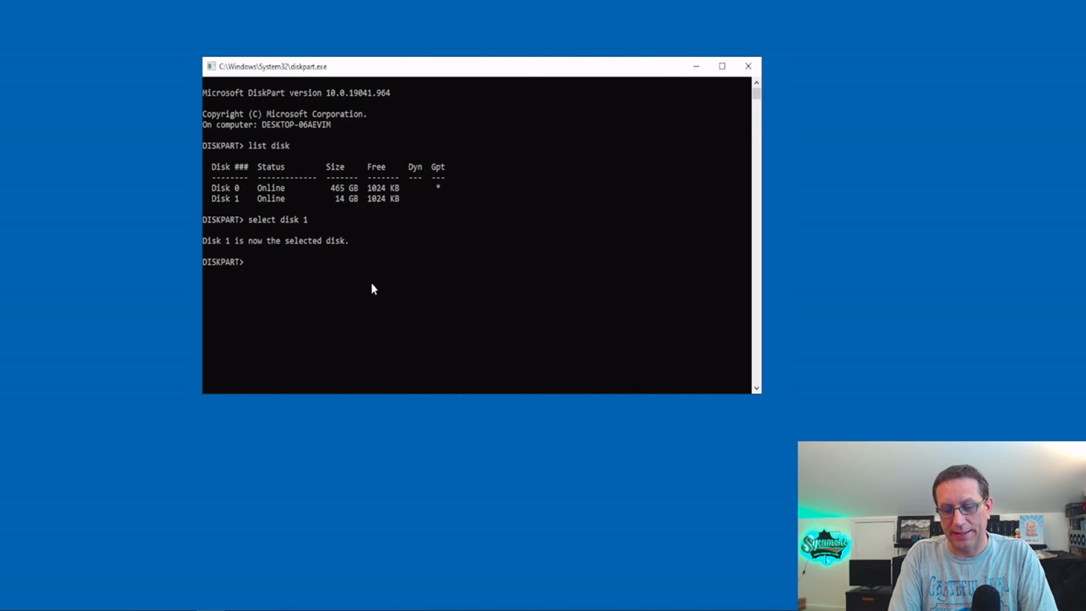
type("clean")
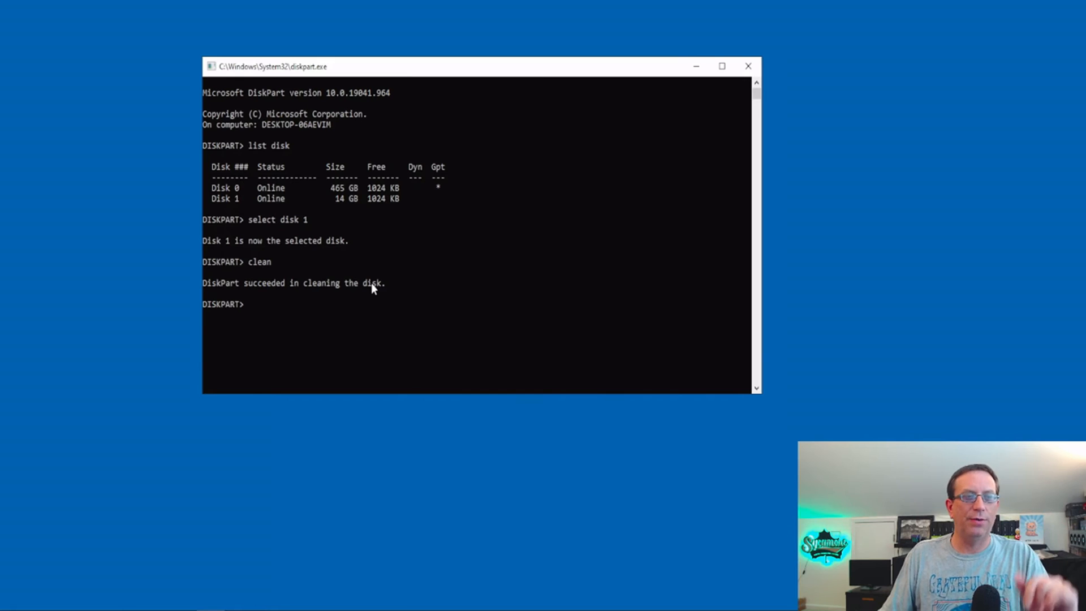
left_click(747, 66)
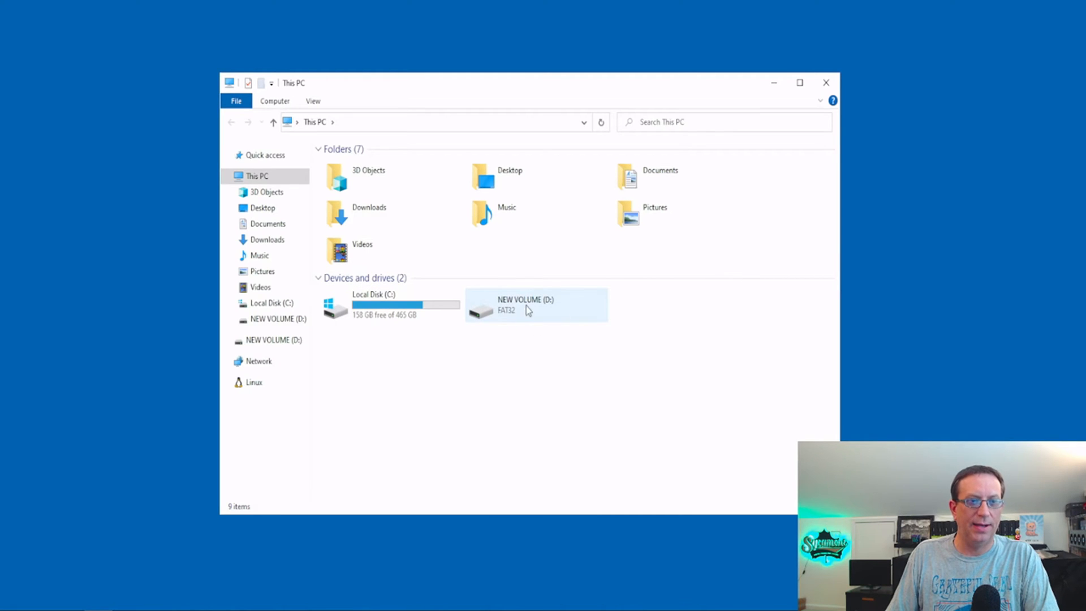
mouse_move(541, 320)
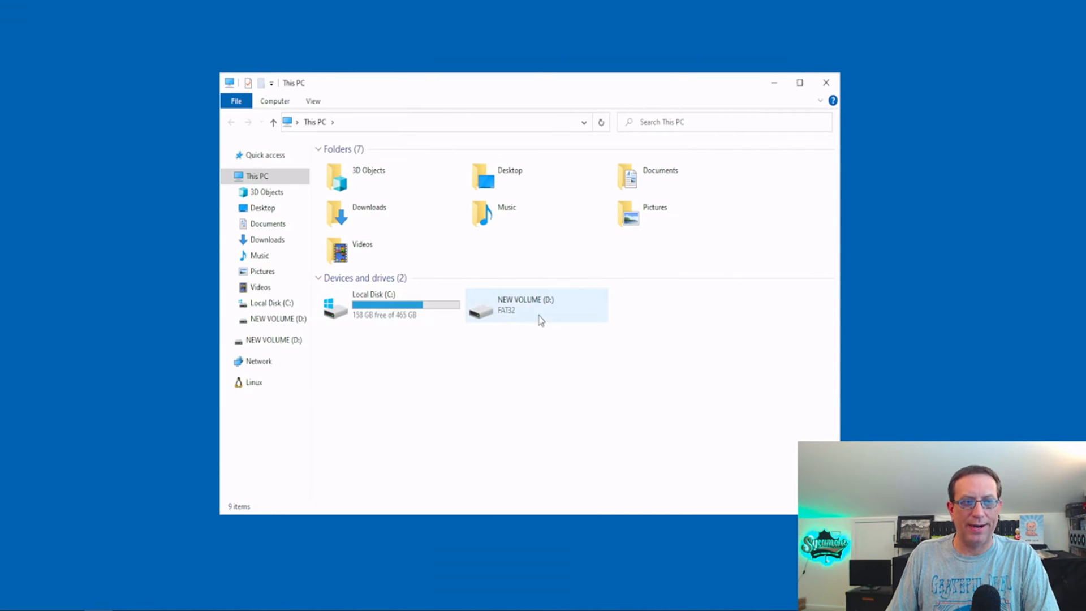
mouse_move(557, 315)
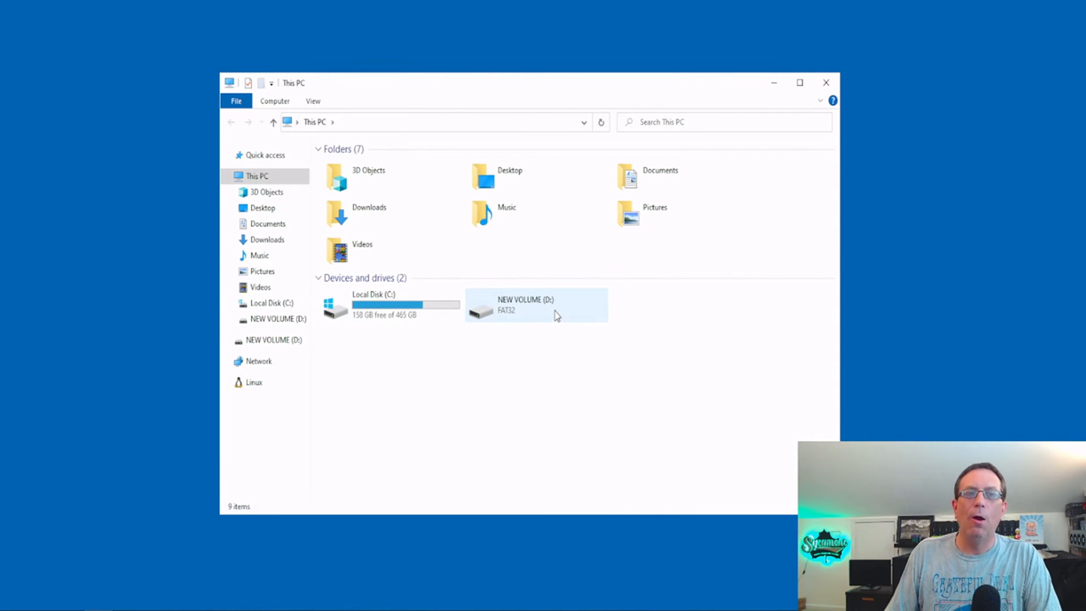
left_click(825, 82)
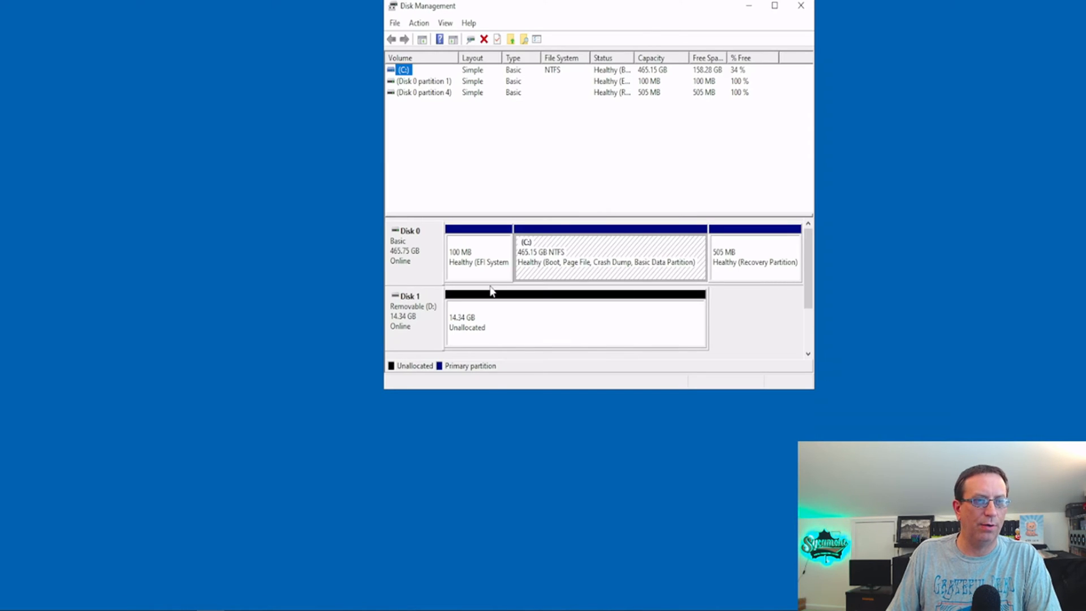
mouse_move(487, 298)
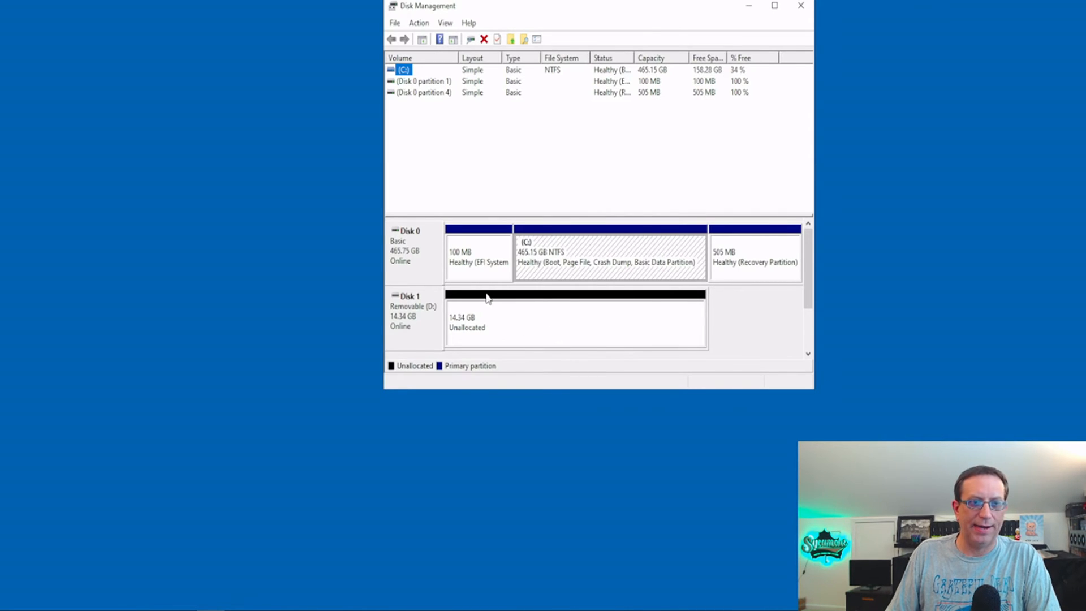
mouse_move(554, 317)
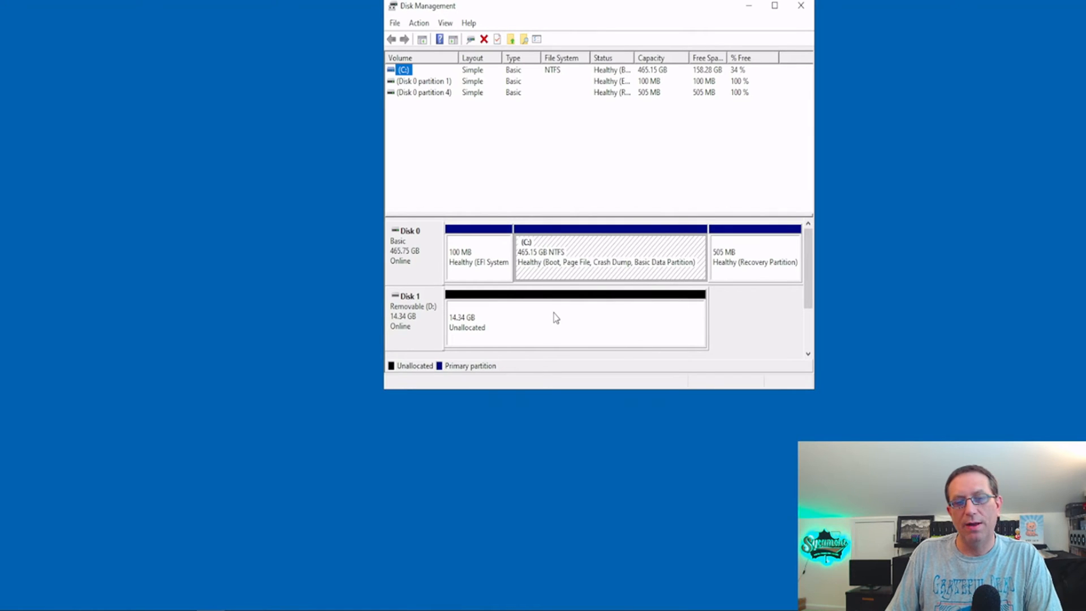
Create a new simple volume on Disk 1's unallocated space with drive letter E and FAT32 quick format
right_click(555, 316)
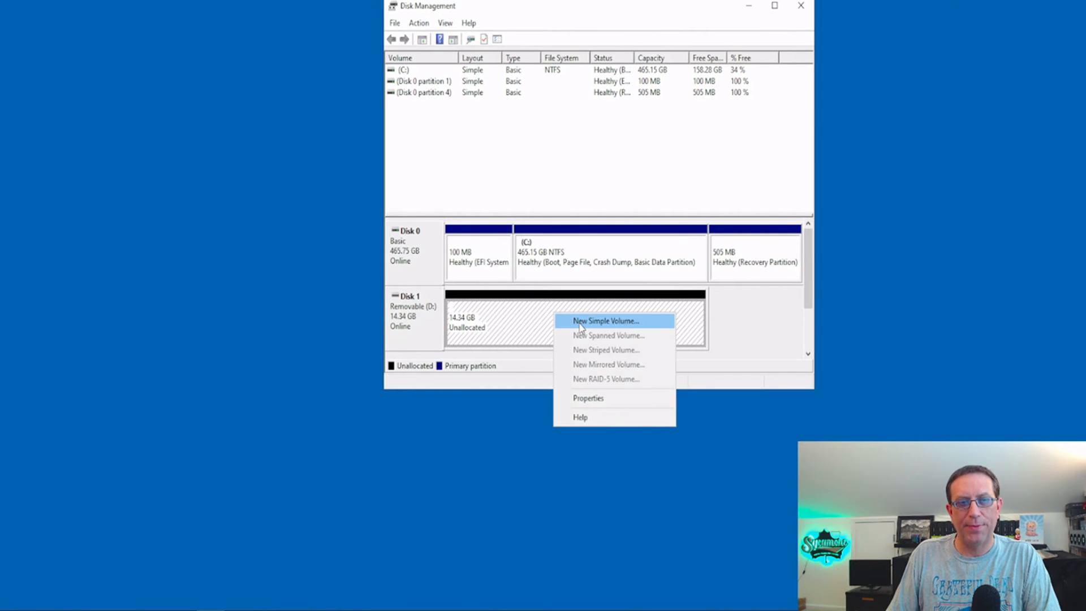
left_click(604, 320)
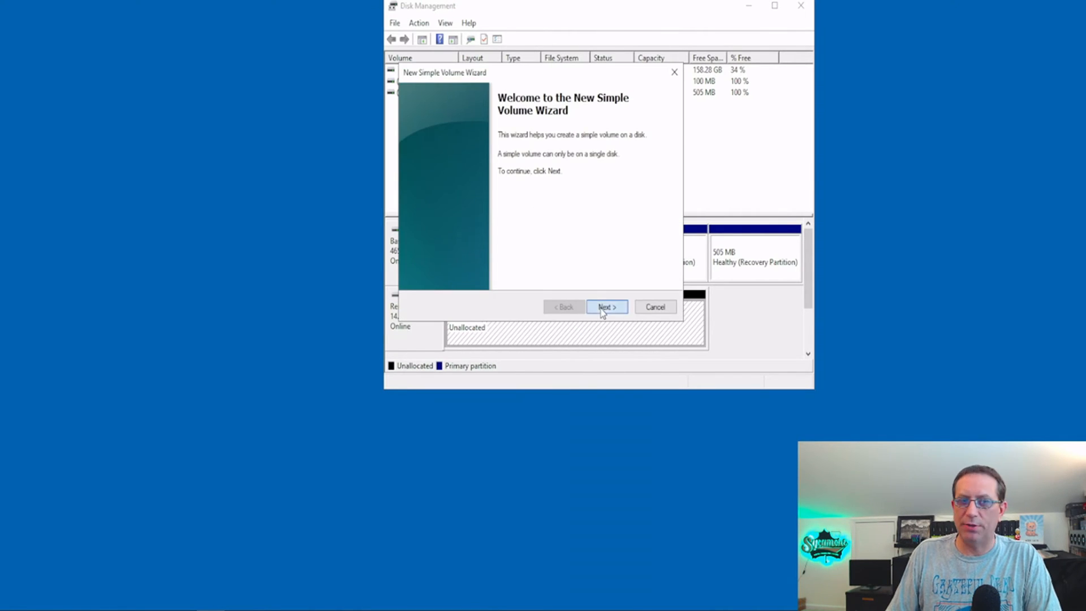
left_click(606, 306)
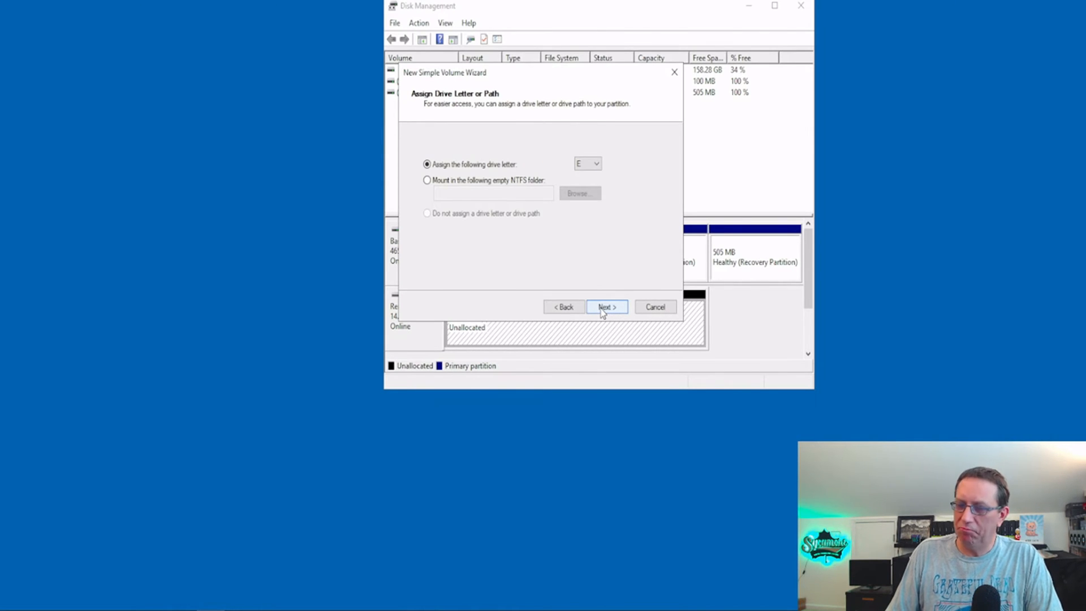
left_click(606, 306)
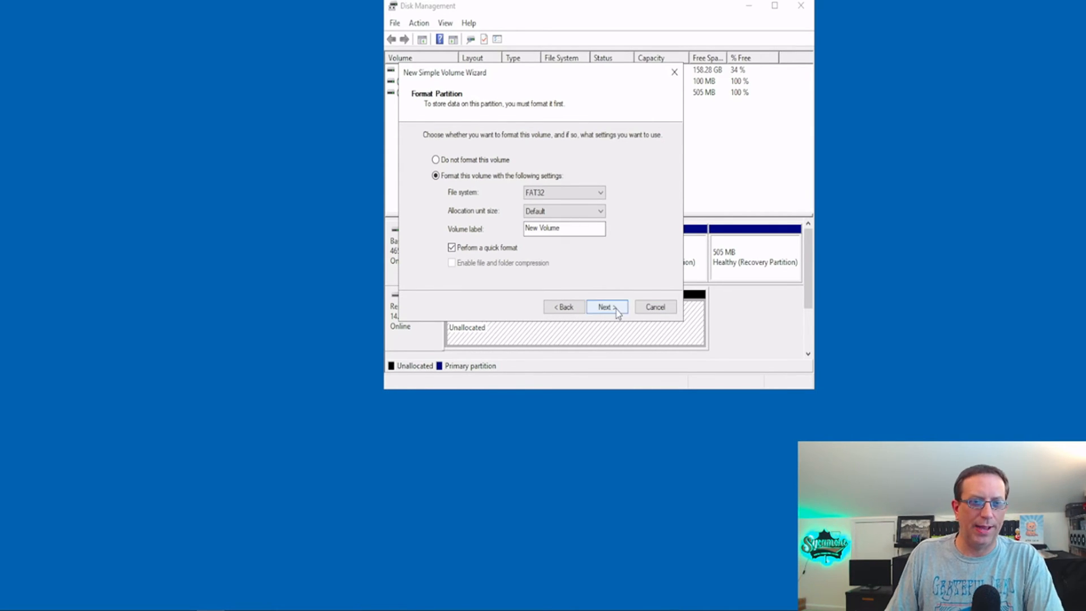
left_click(605, 307)
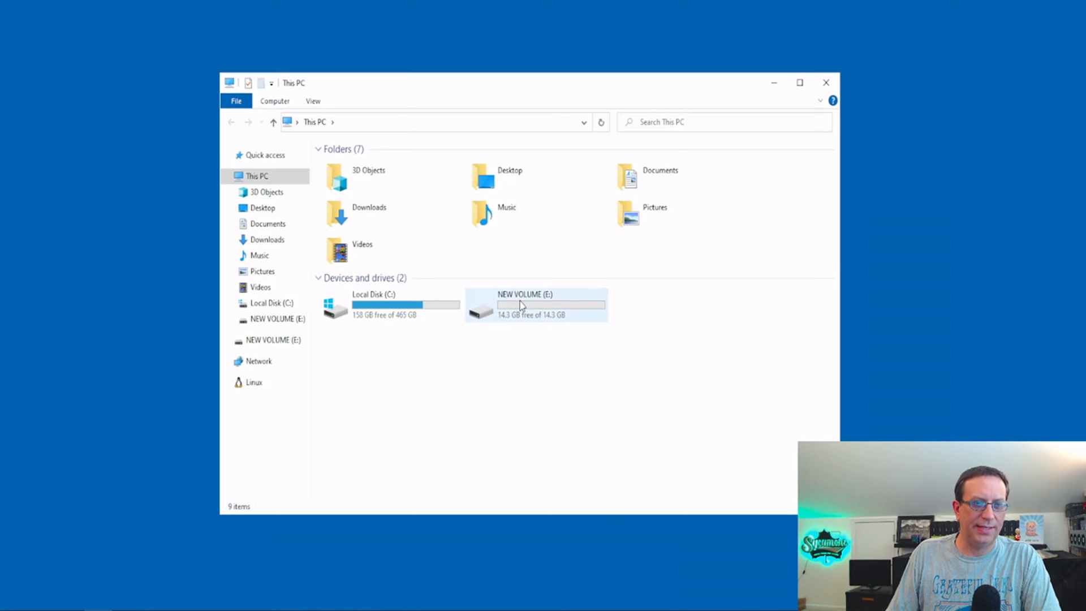
Quick-format NEW VOLUME (E:) as FAT32, confirming the erase warning and the completion message
right_click(533, 305)
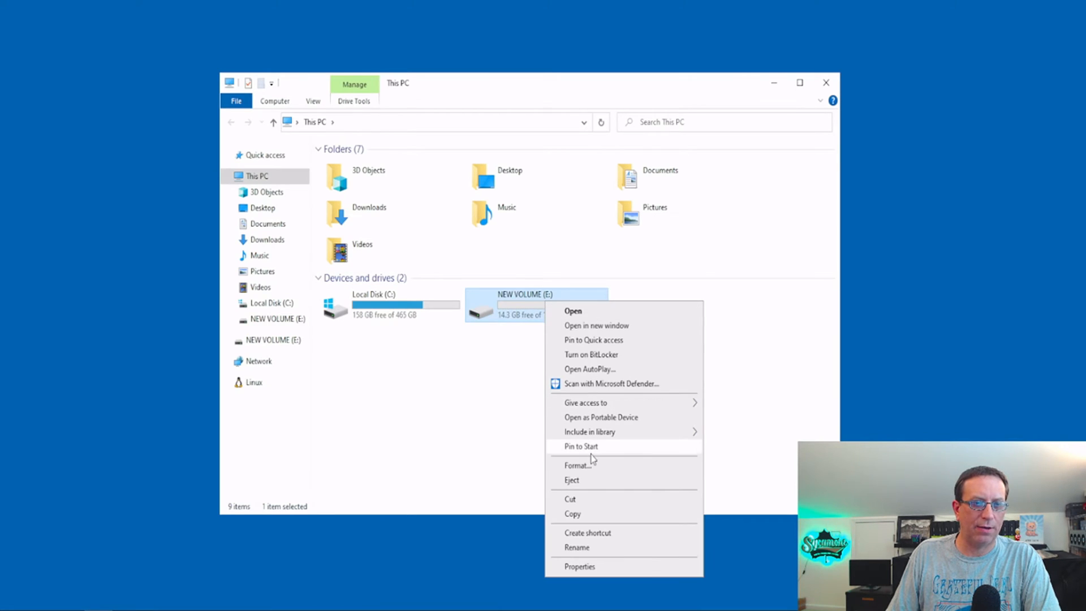
left_click(578, 465)
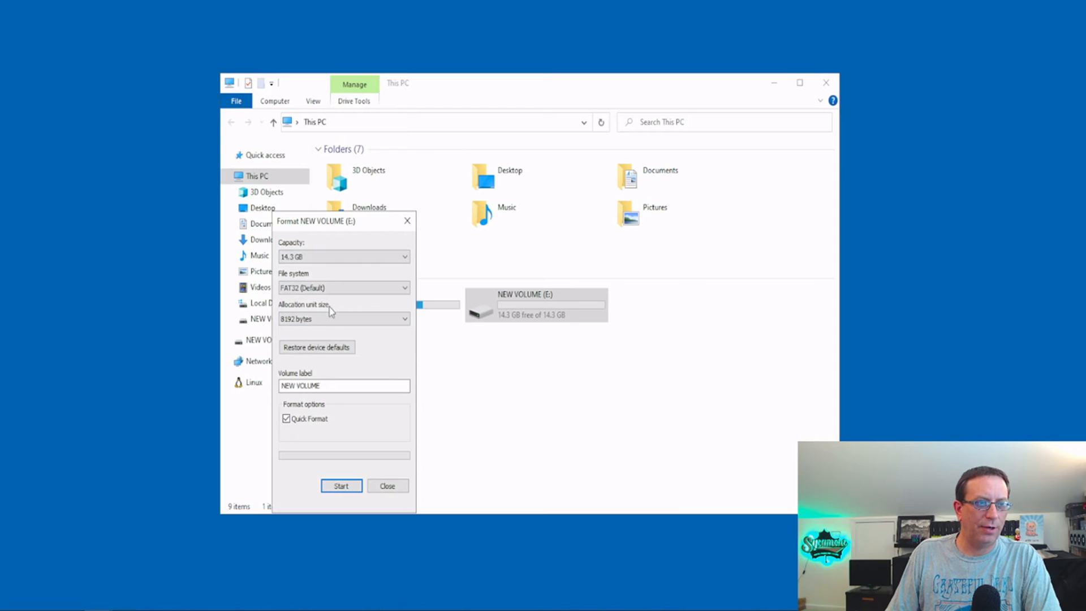
mouse_move(308, 276)
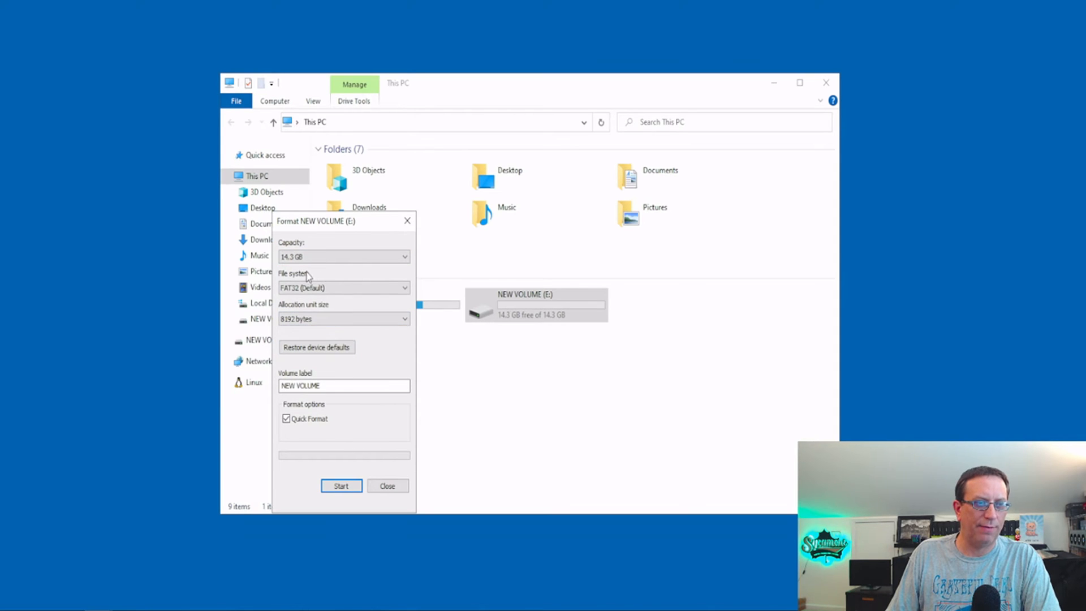
left_click(340, 485)
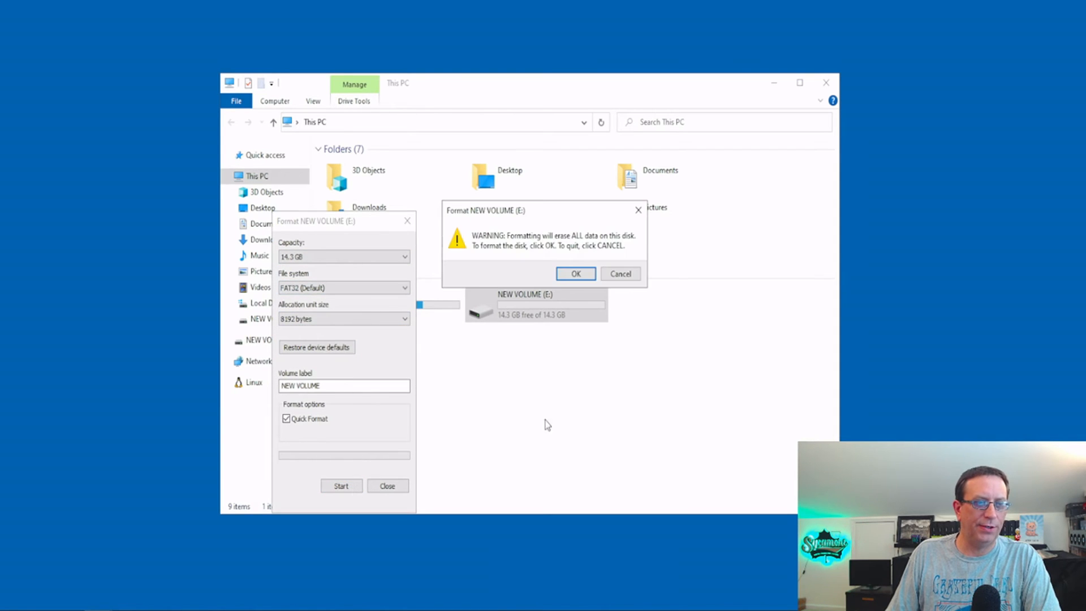
left_click(575, 274)
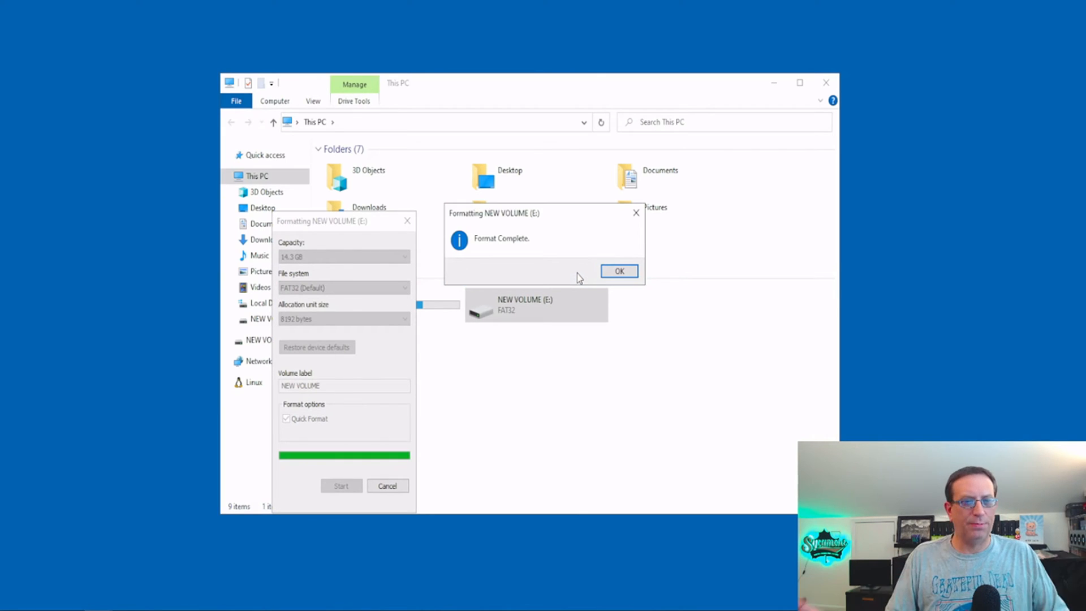
left_click(619, 270)
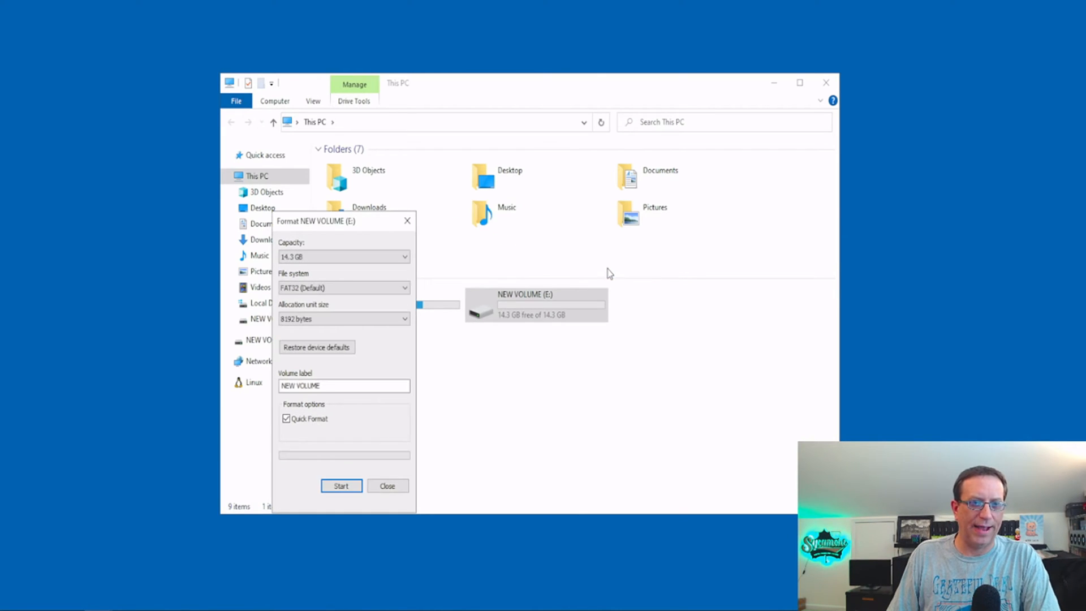
Close File Explorer and the Format dialog so the desktop shows
left_click(387, 485)
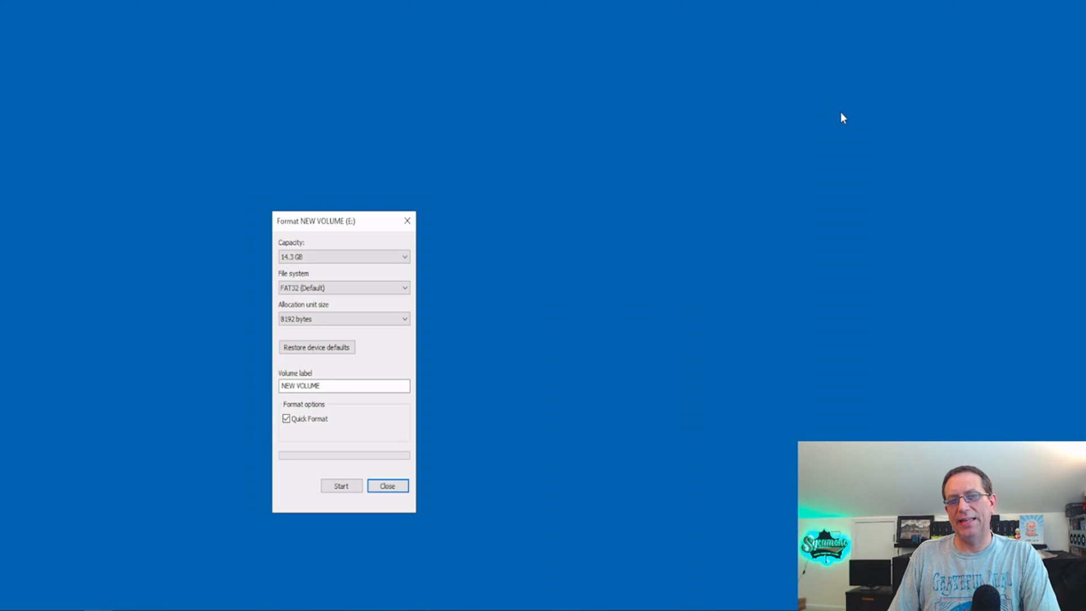
left_click(387, 485)
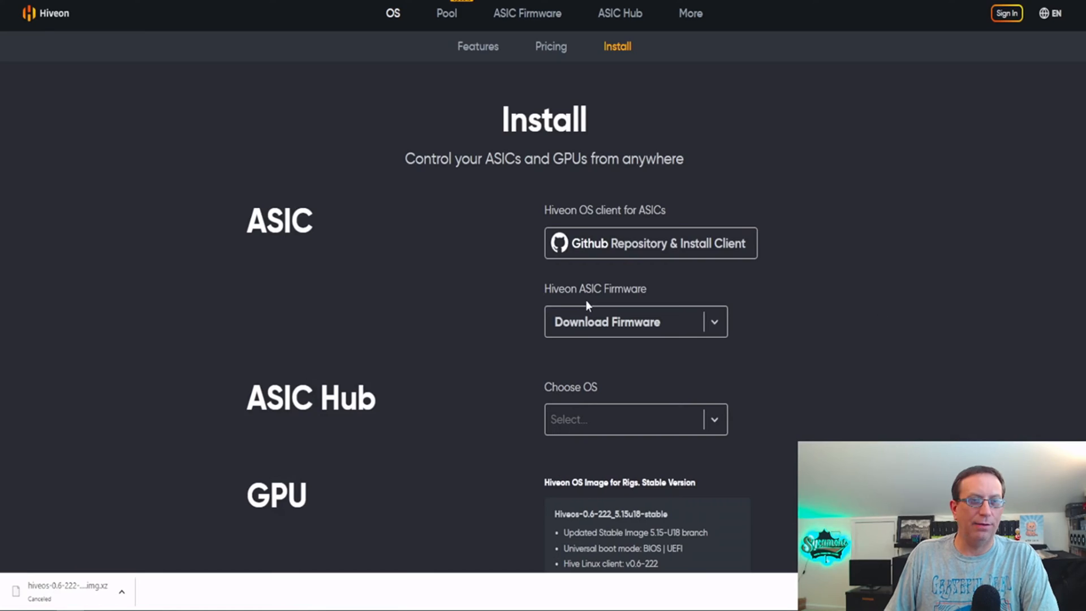
mouse_move(578, 235)
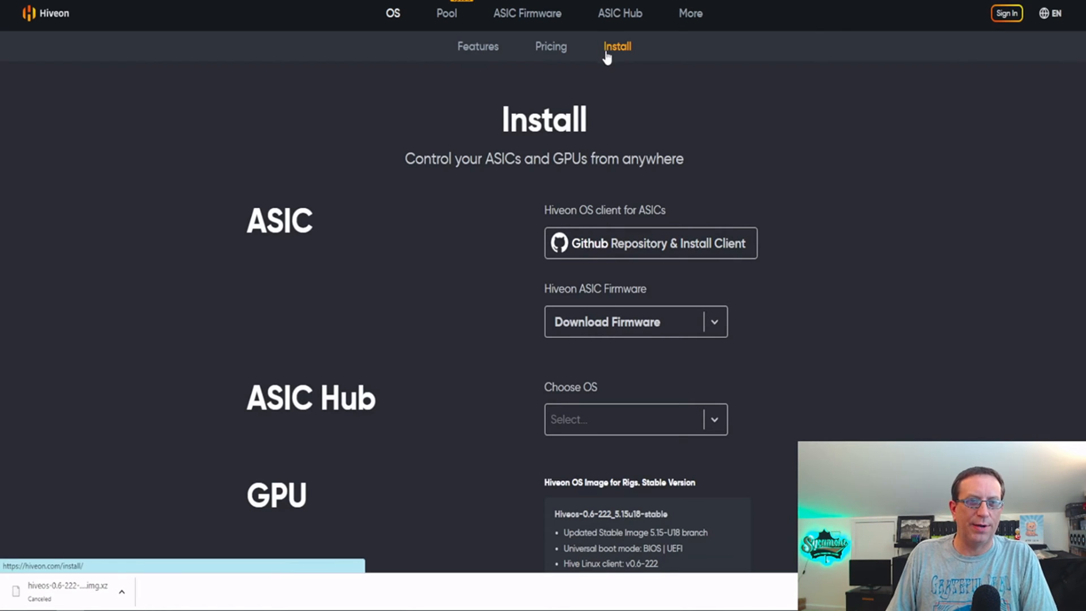
Scroll the Hiveon OS Install page down to the GPU image section
scroll("down", 3)
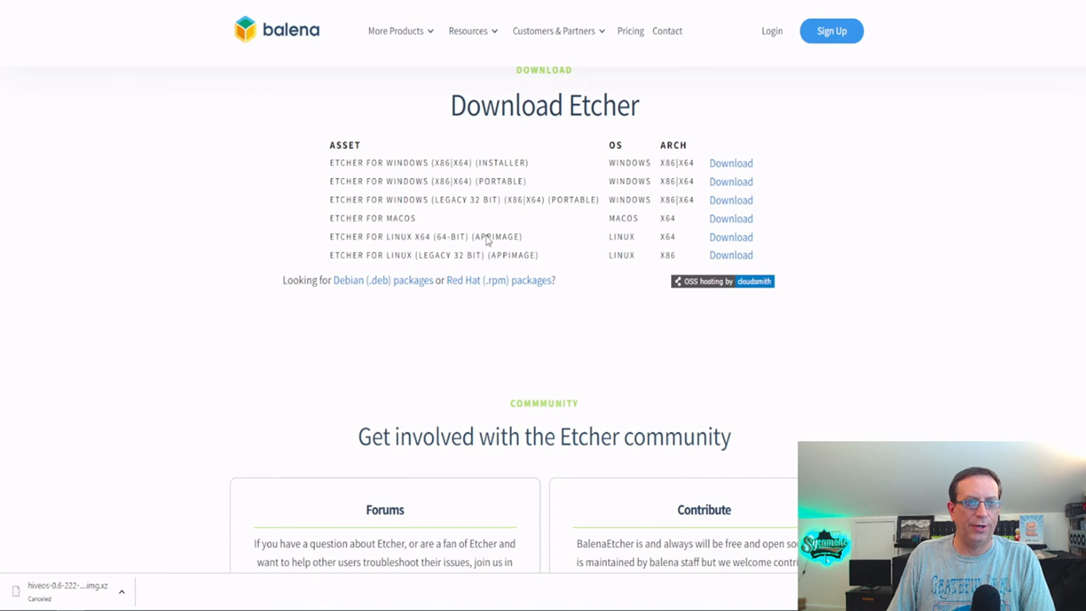
mouse_move(499, 172)
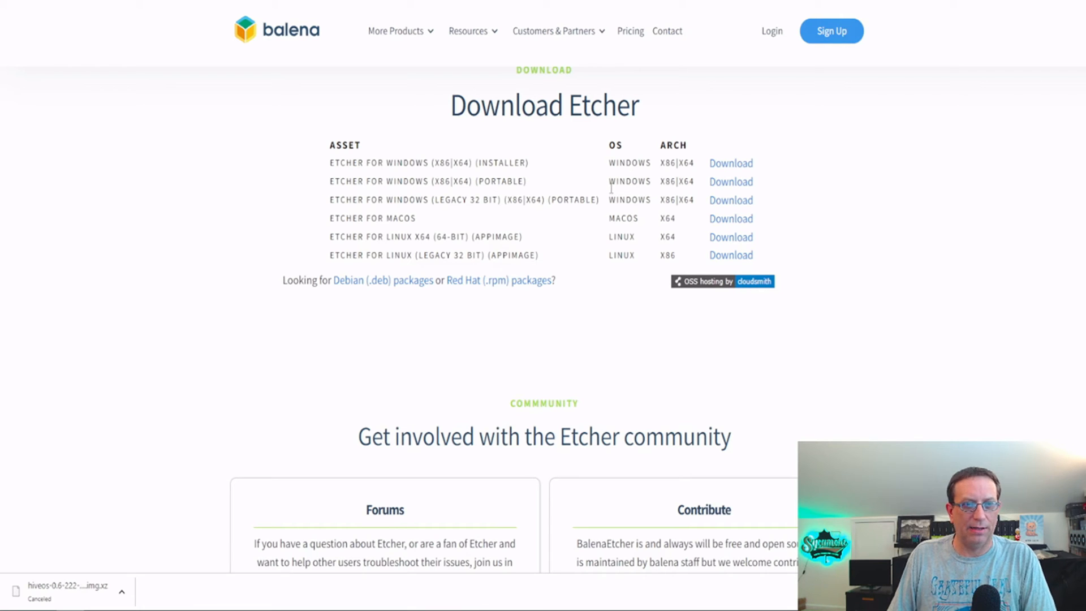
mouse_move(730, 181)
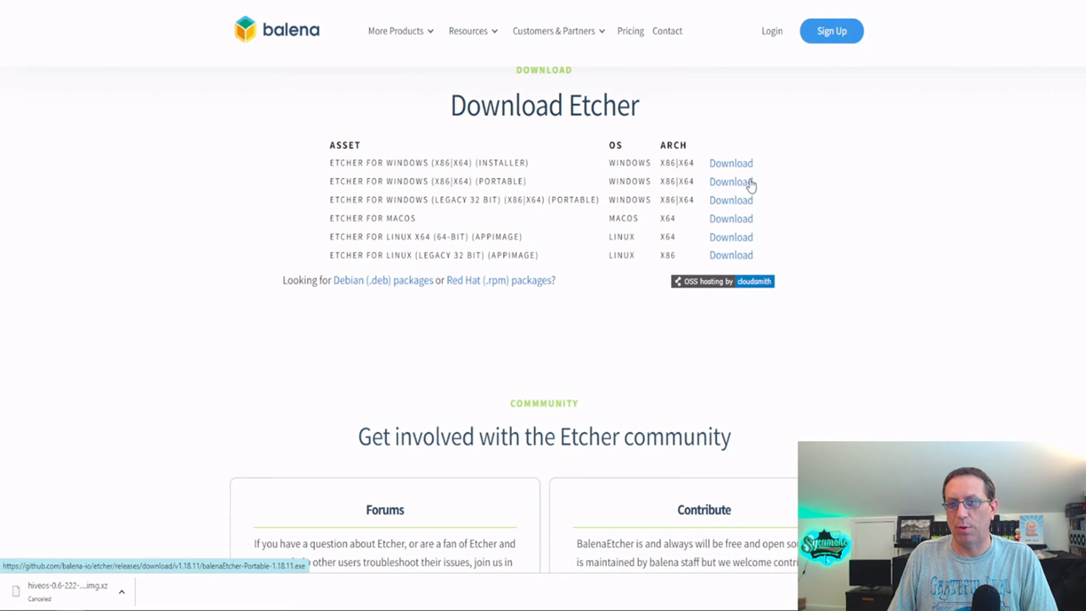
mouse_move(718, 182)
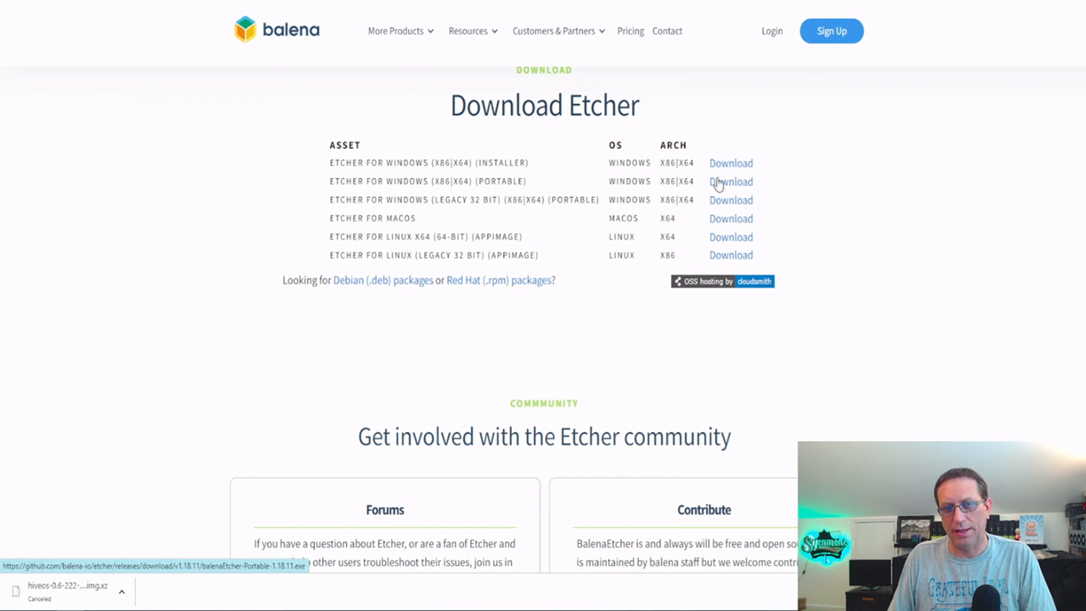
mouse_move(756, 184)
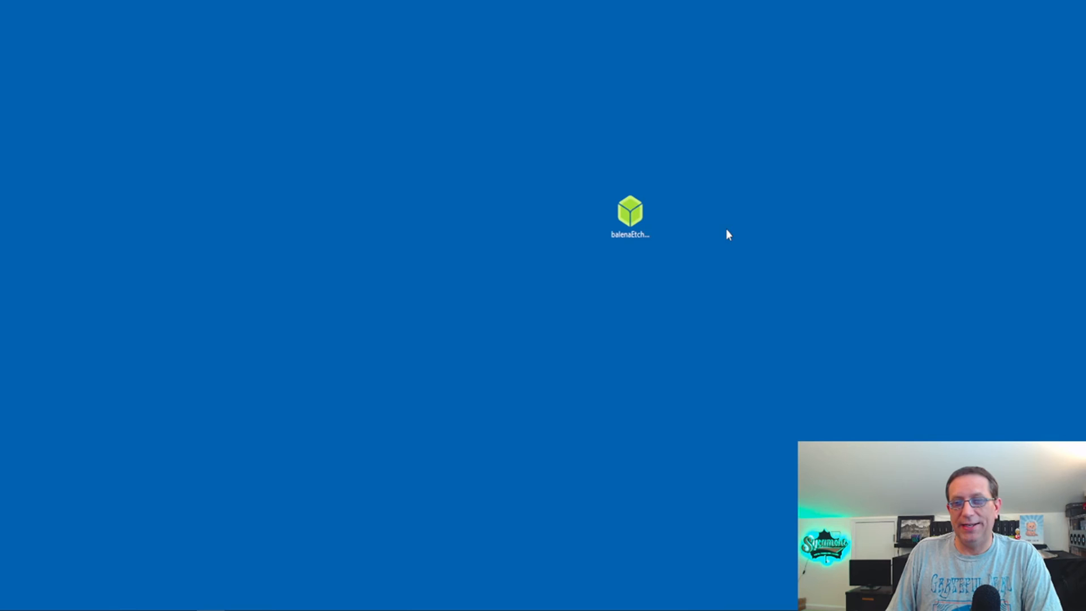
Launch balenaEtcher from the desktop and load the hiveos .img.xz as the image to flash
left_click_drag(728, 234, 524, 91)
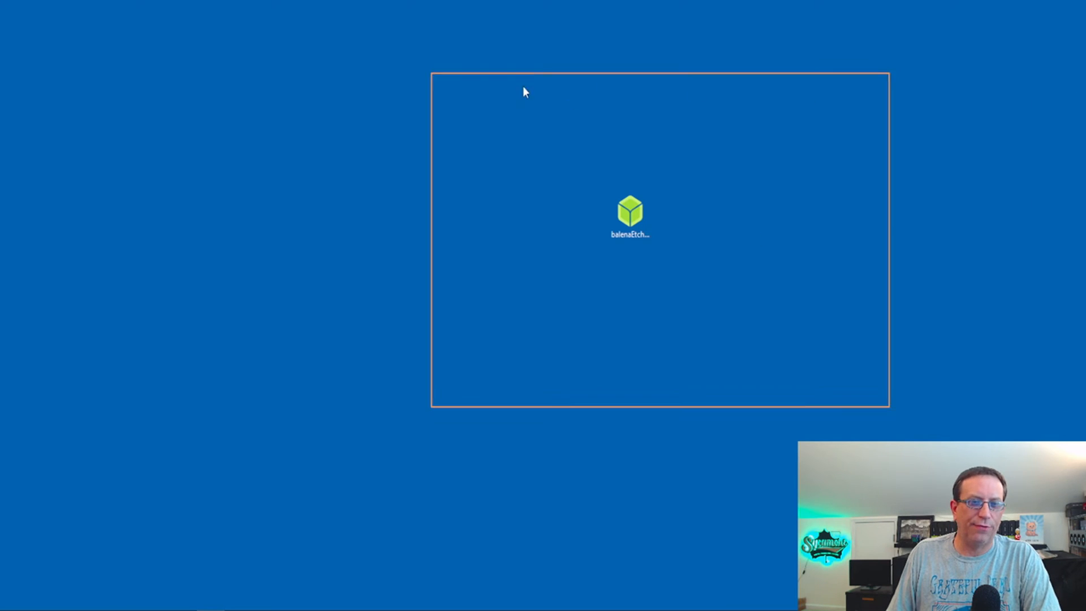
double_click(629, 212)
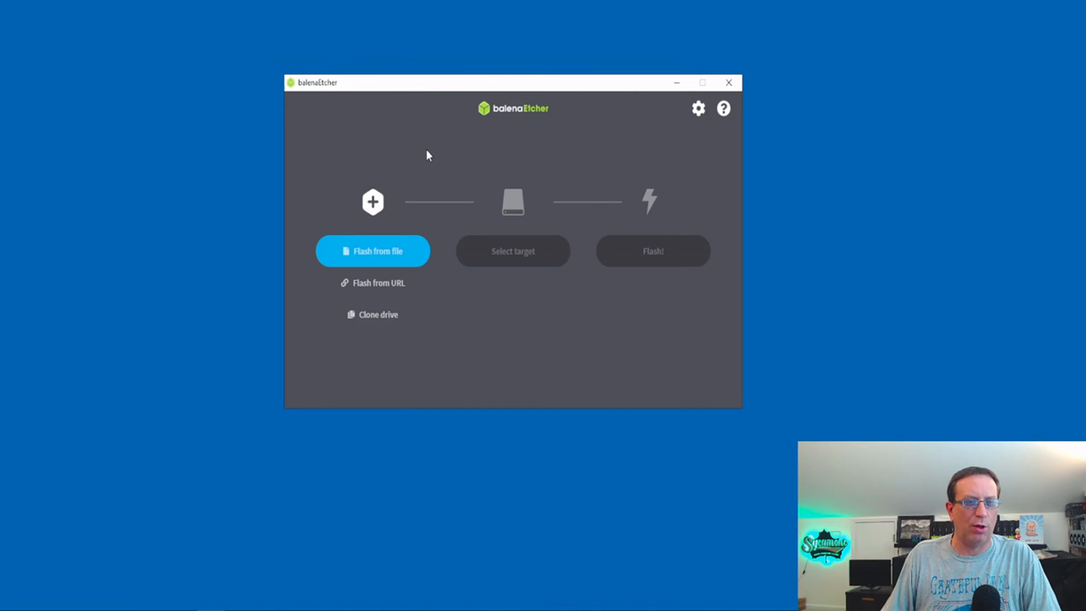
left_click(372, 251)
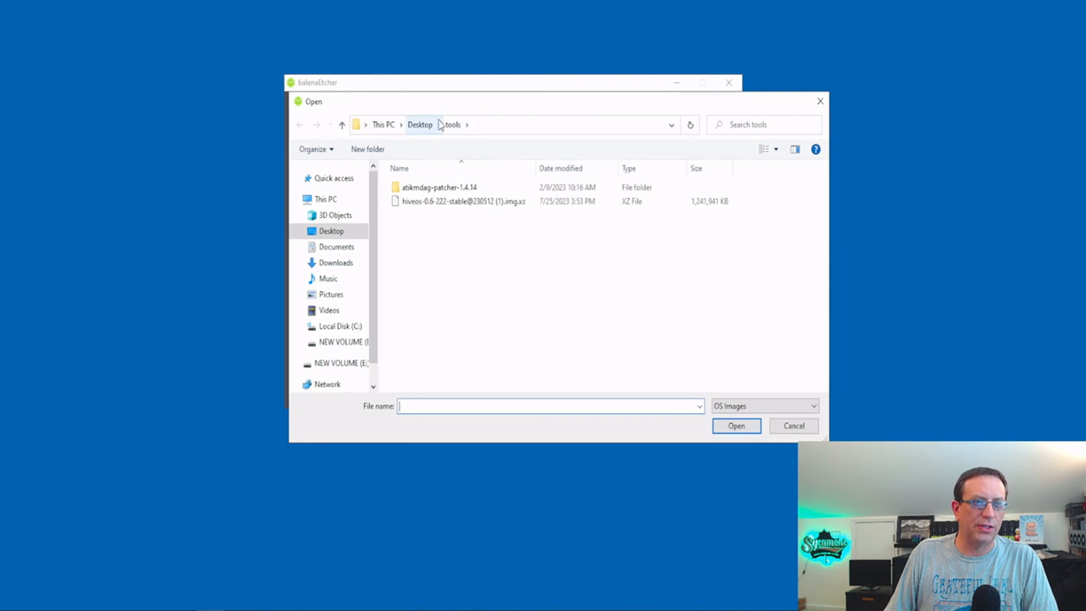
left_click(463, 201)
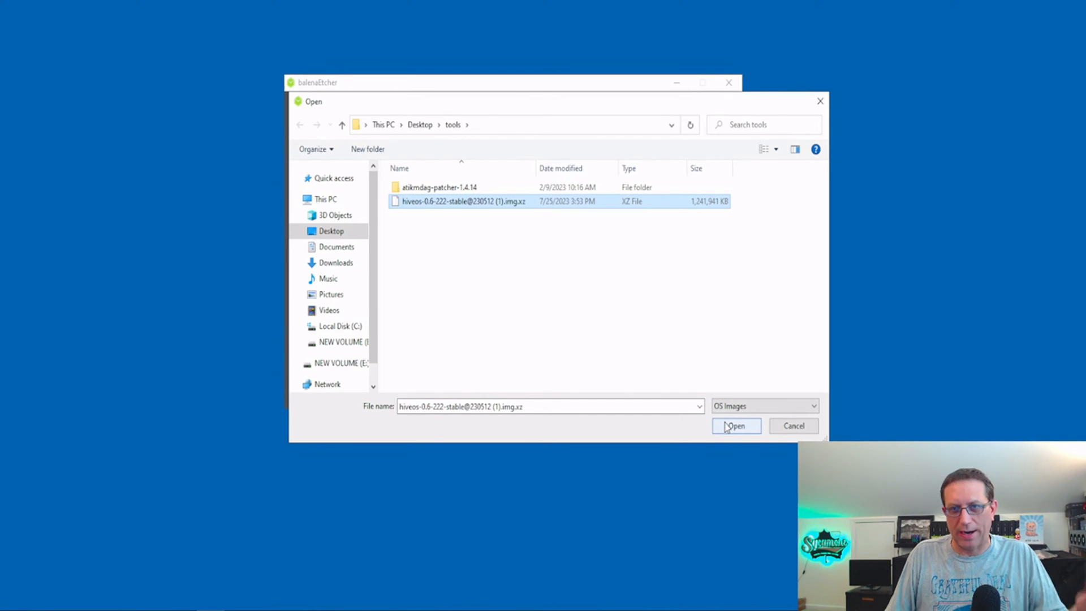
left_click(735, 426)
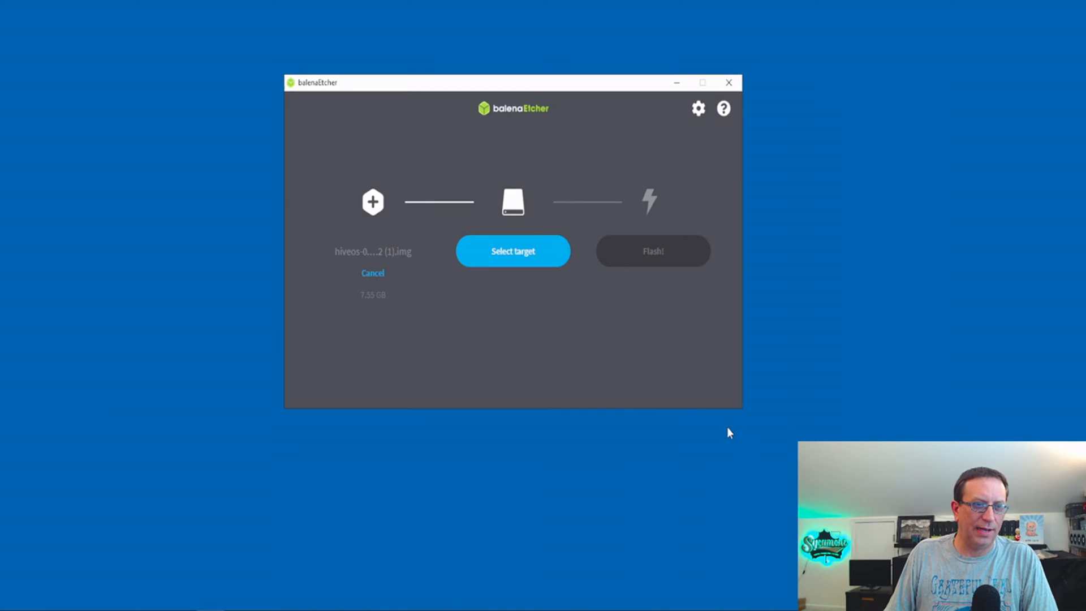
Set the 15.4 GB SanDisk USB drive as the flash target
left_click(513, 251)
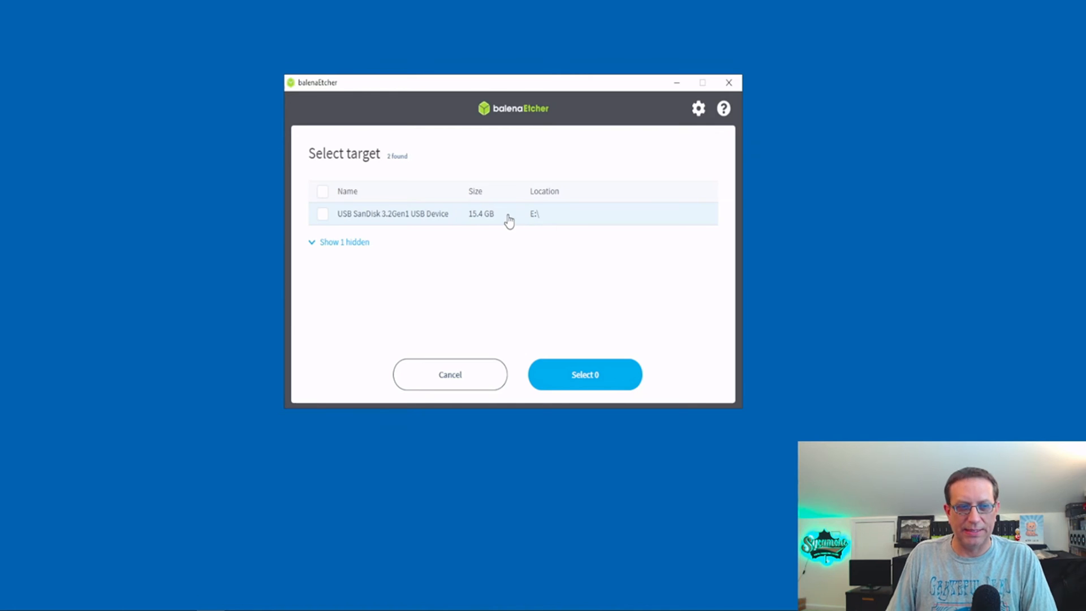
mouse_move(363, 221)
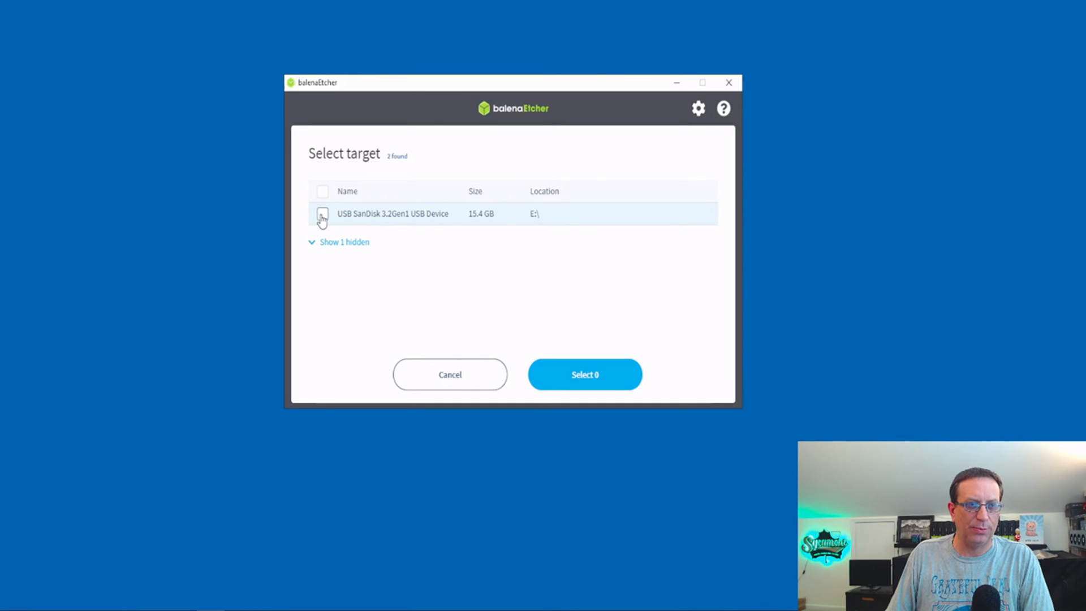
left_click(322, 214)
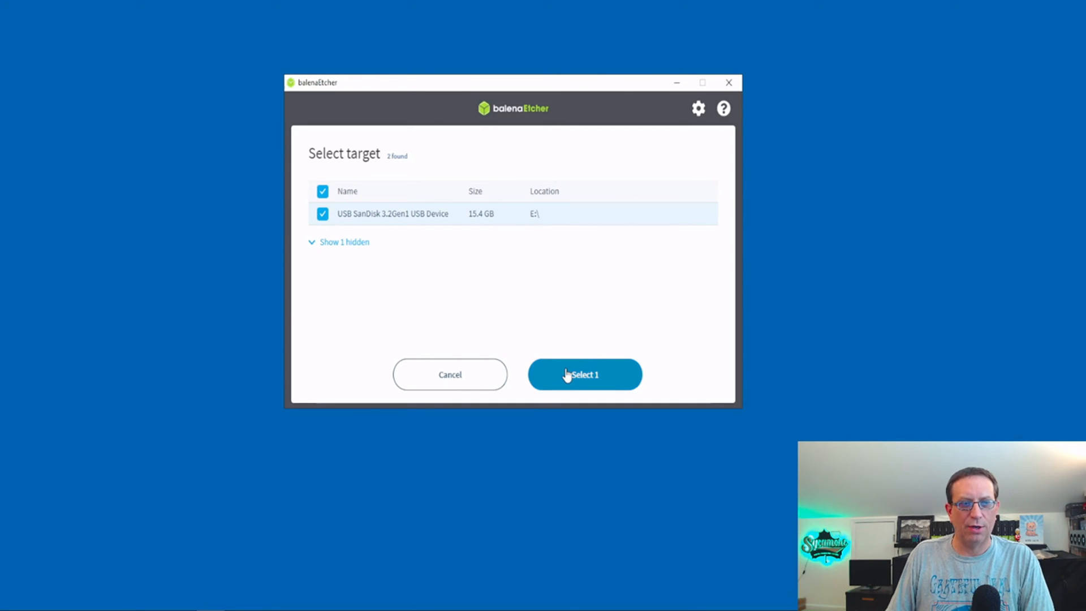
left_click(584, 374)
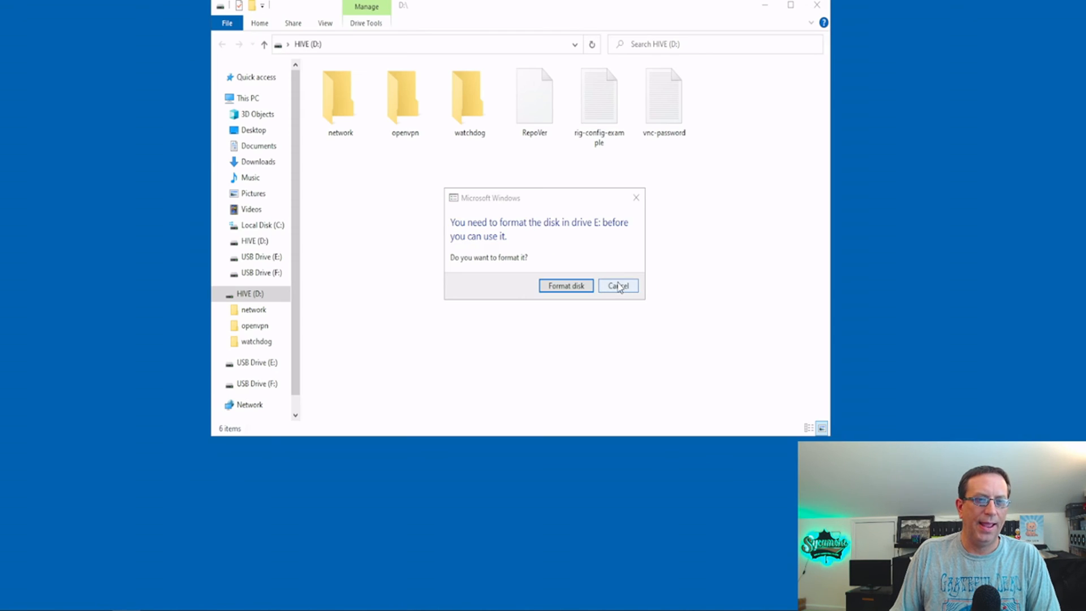
Cancel each 'You need to format the disk' prompt and close the HIVE (D:) window, keeping its files intact
left_click(617, 285)
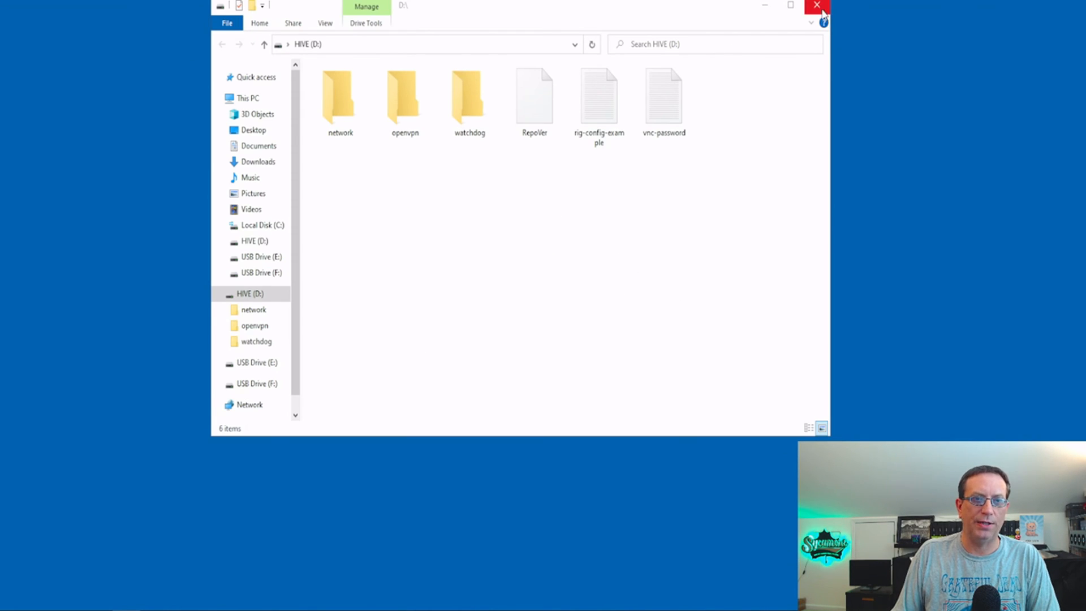
left_click(817, 6)
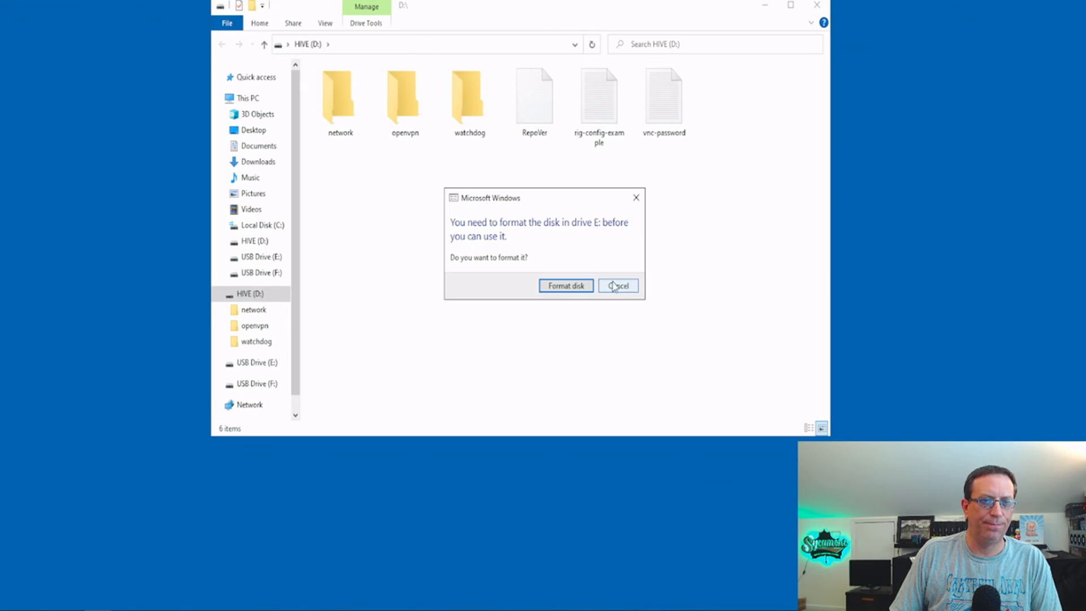
left_click(618, 285)
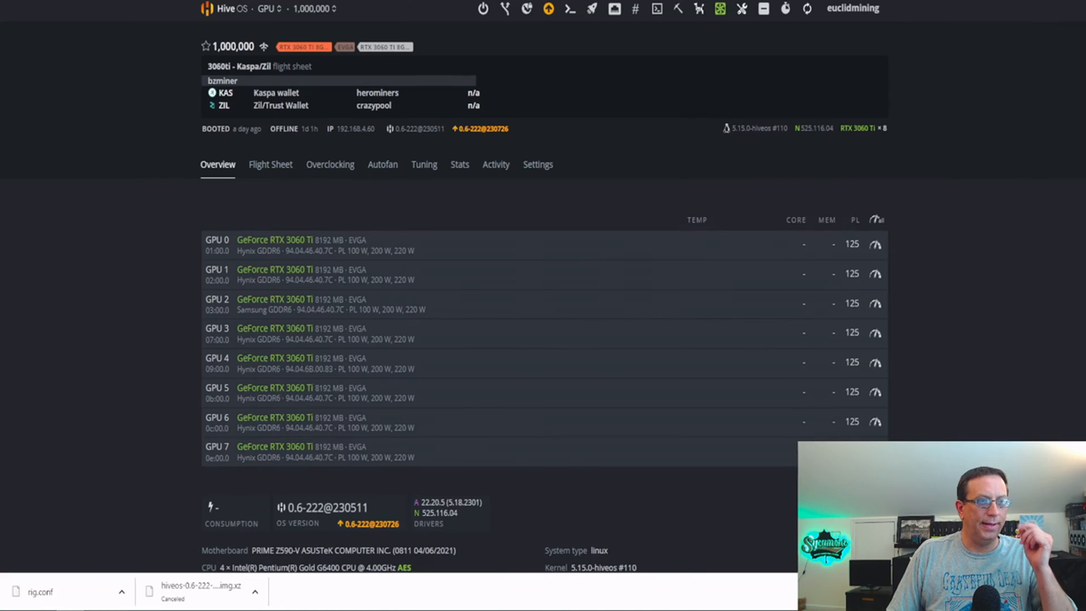
mouse_move(116, 482)
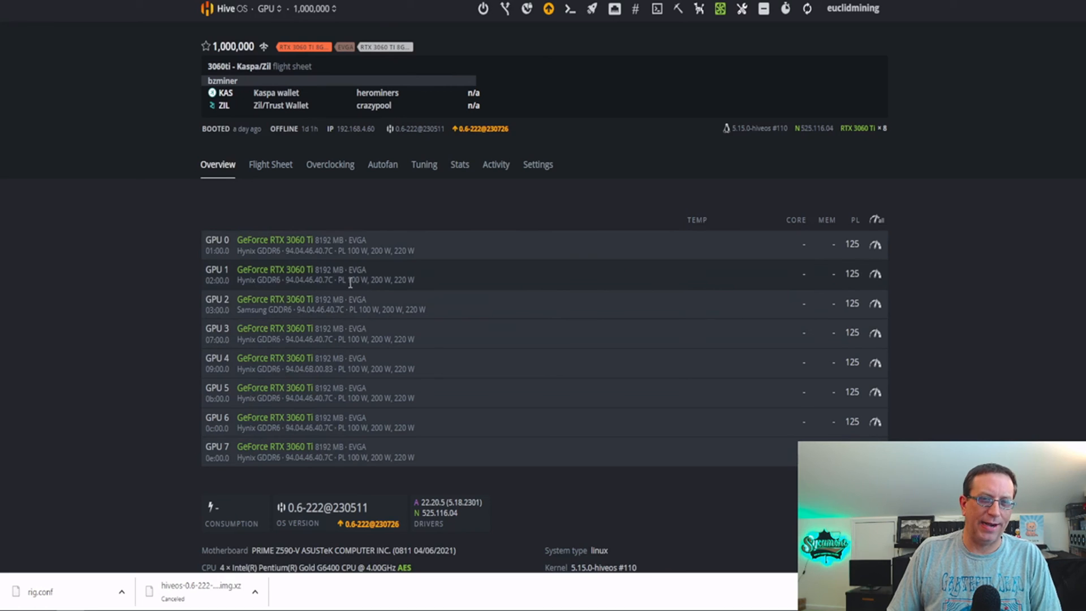
Open the worker's Settings tab showing its ID, farm hash and the rig.conf link
left_click(538, 164)
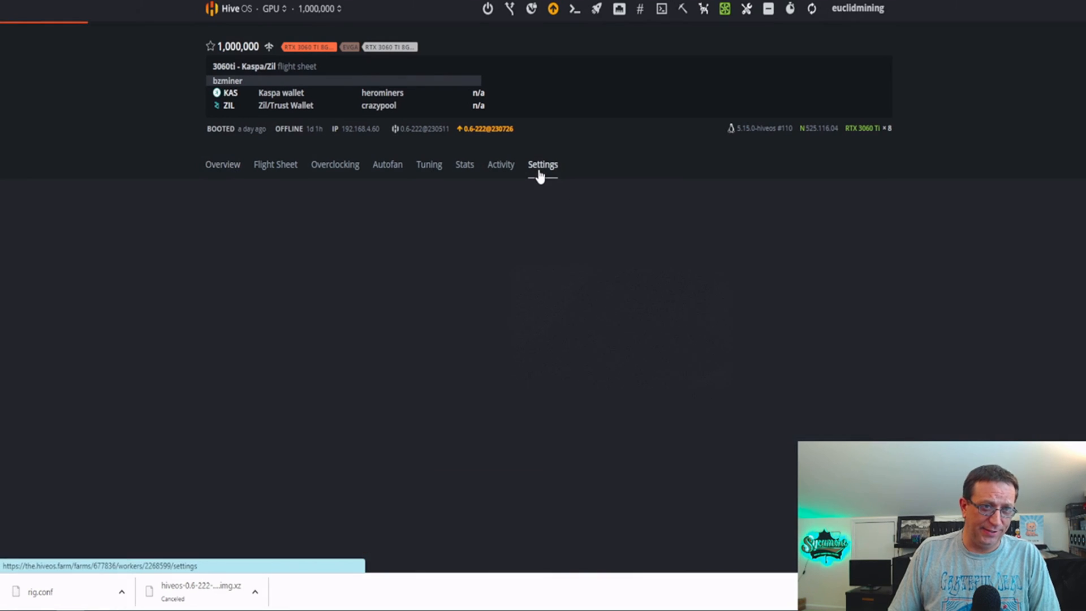
left_click(541, 164)
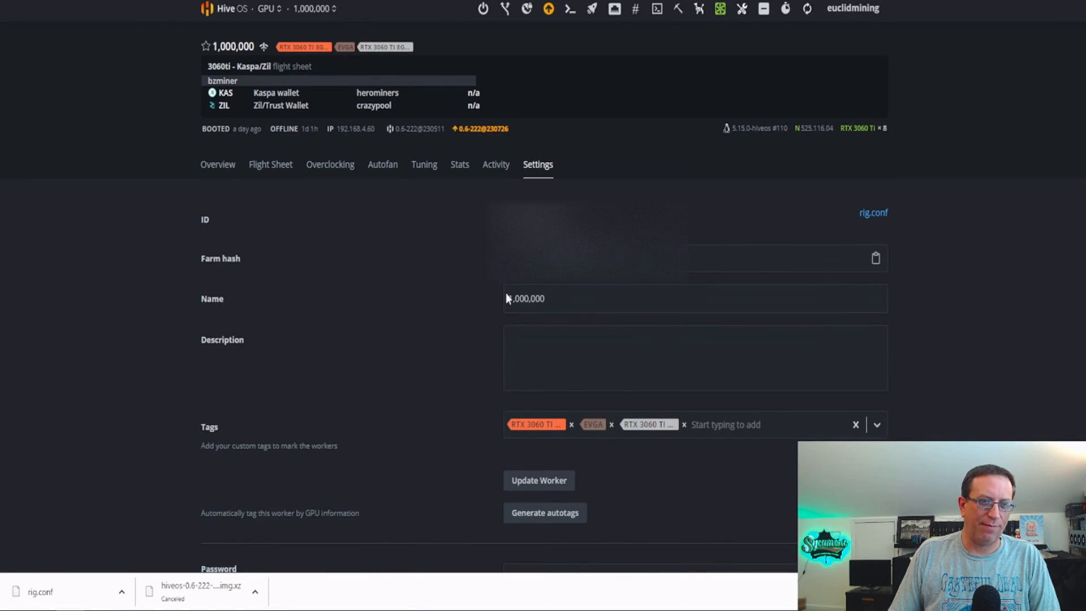
mouse_move(960, 245)
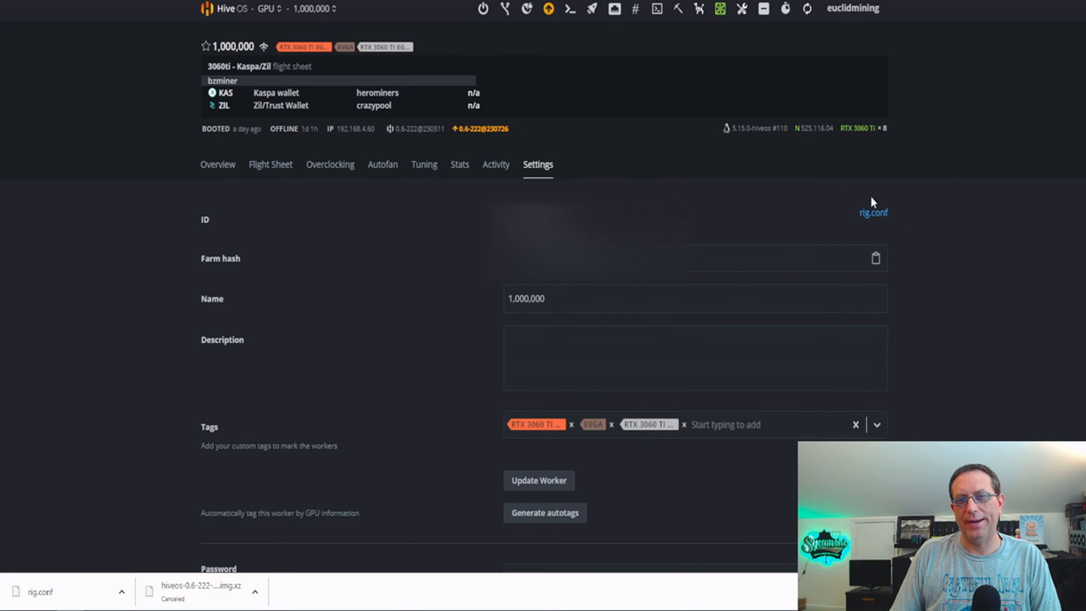
mouse_move(868, 189)
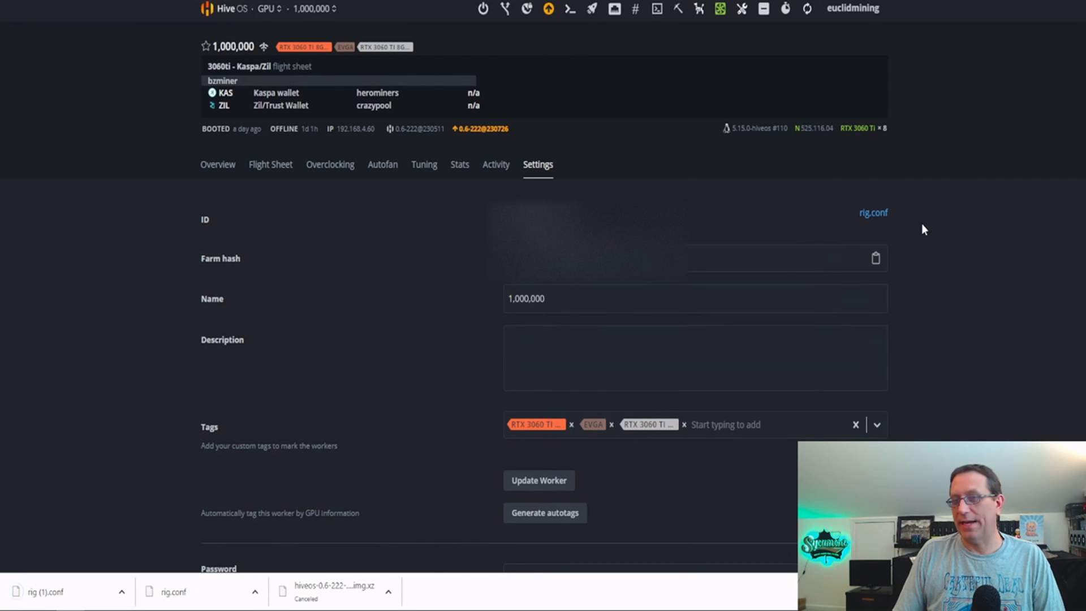
mouse_move(919, 227)
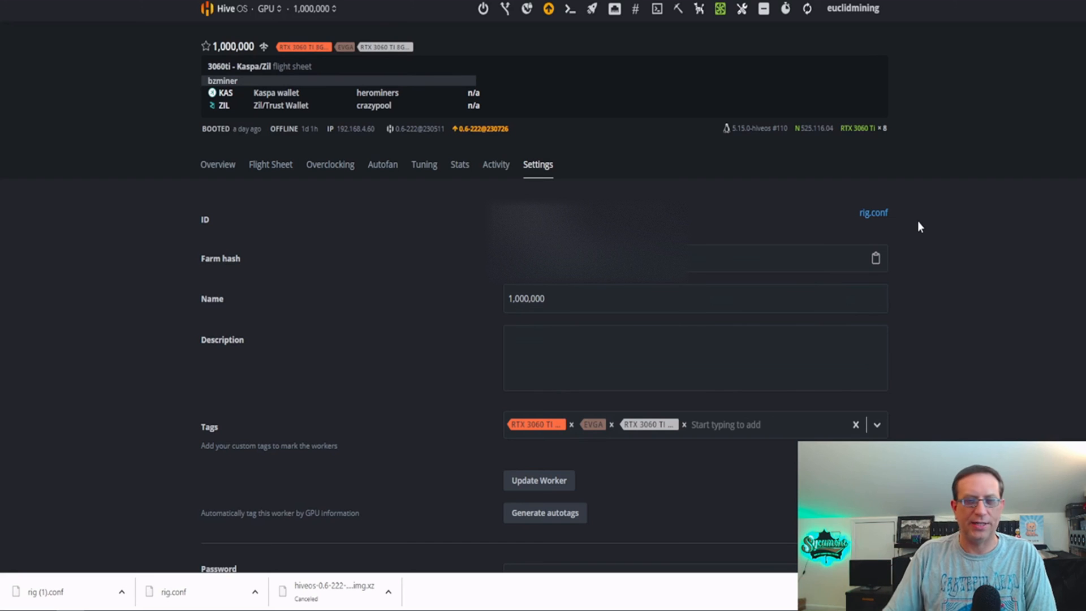
mouse_move(914, 227)
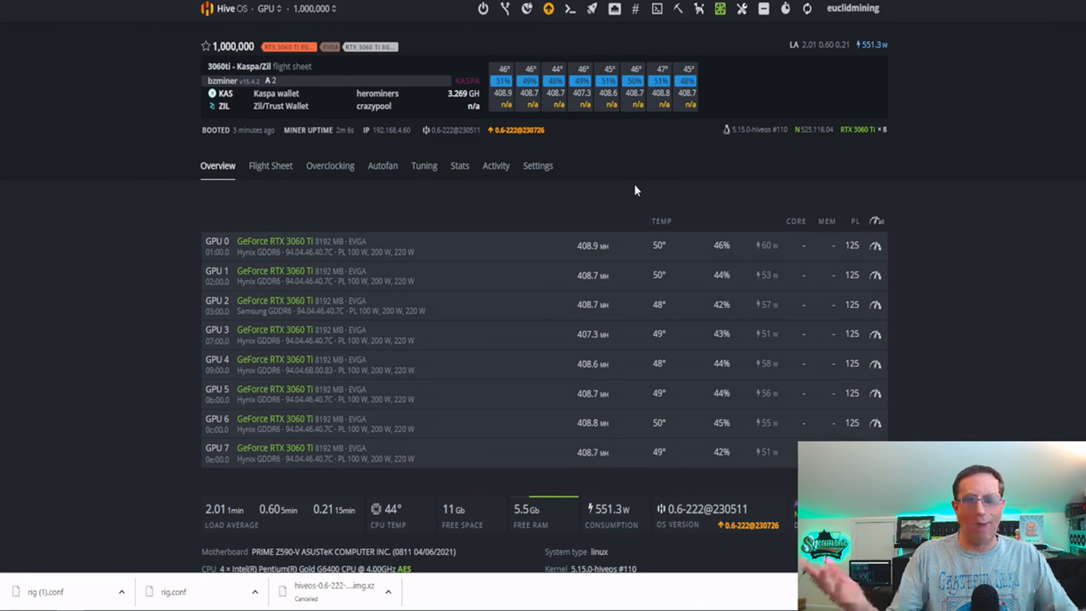
mouse_move(629, 191)
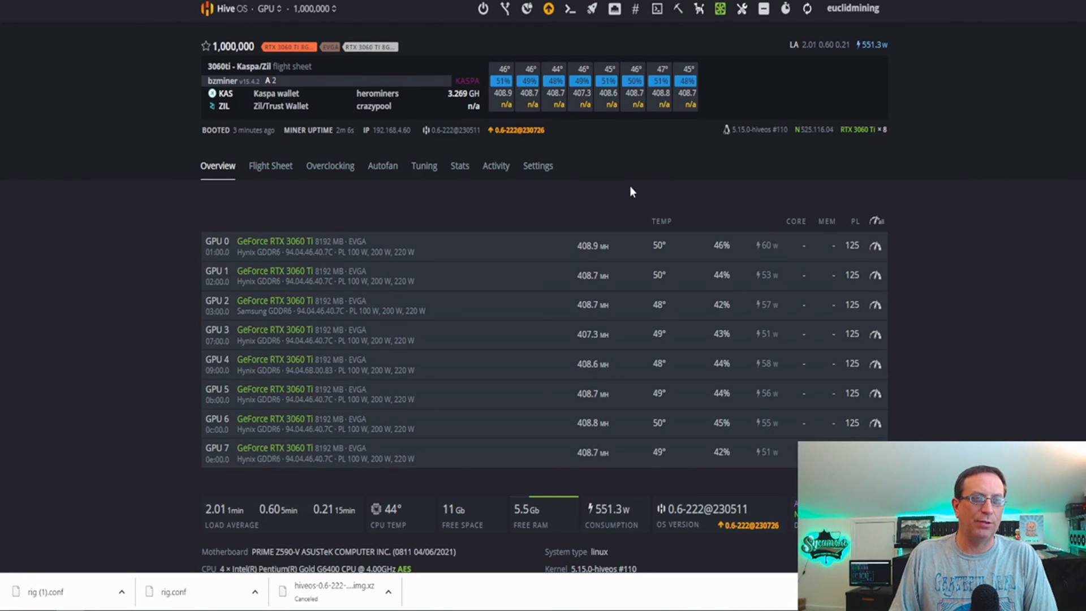
Show the Hive OS upgrade panel and scroll the release notes for version 0.6-222@230726
left_click(548, 8)
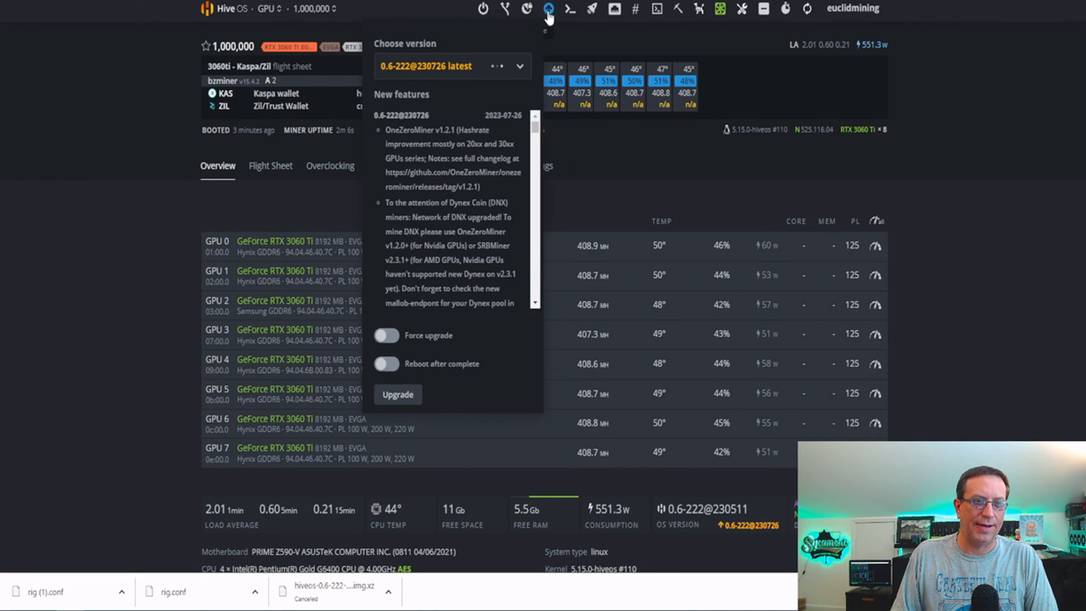
mouse_move(478, 189)
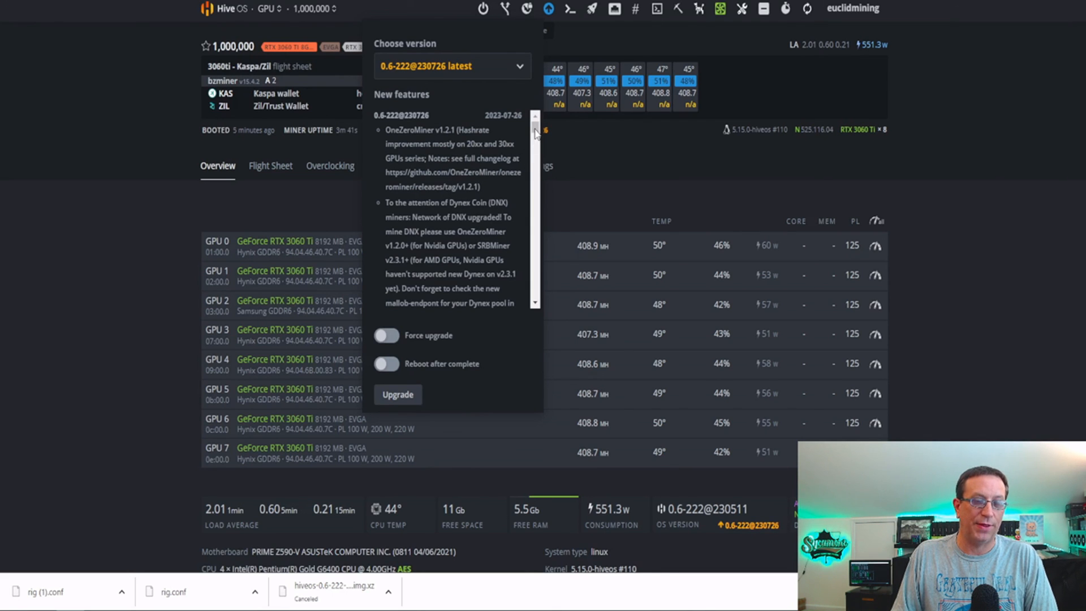
scroll("down", 3)
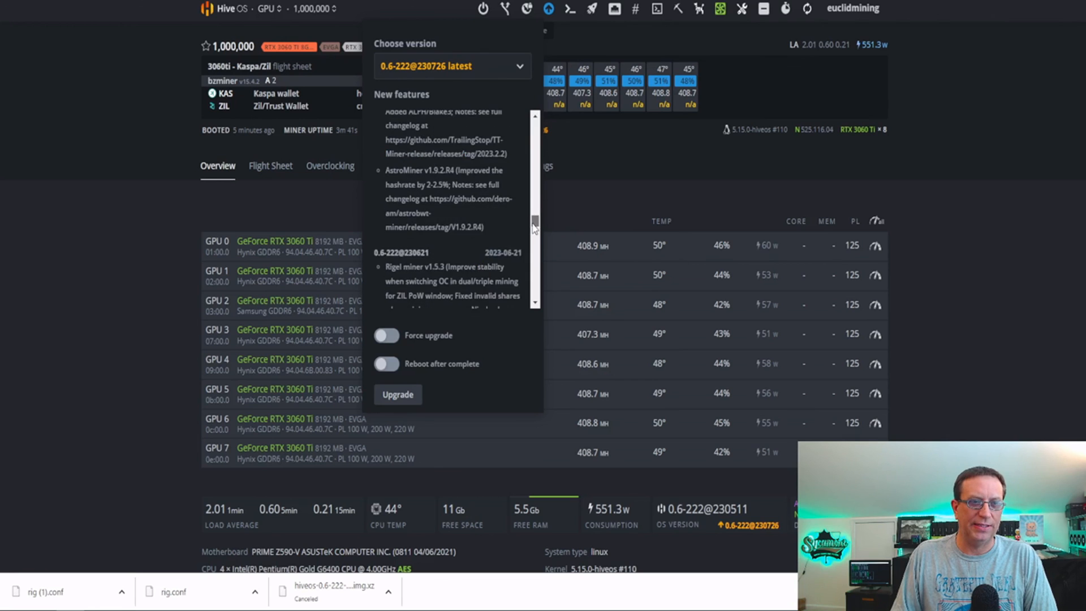